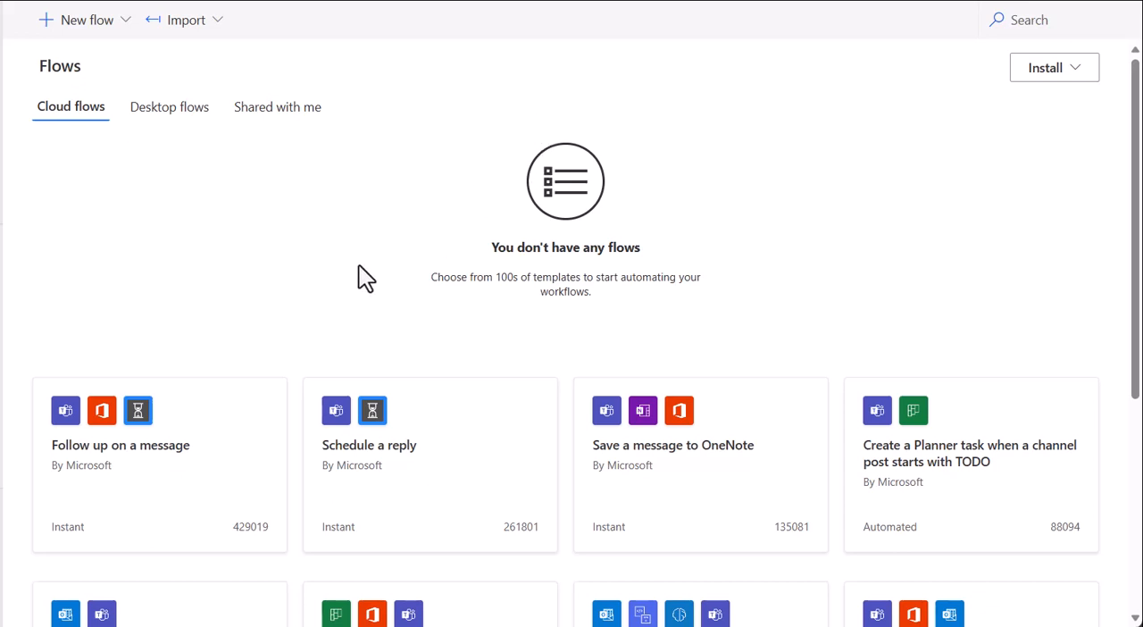
mouse_move(330, 300)
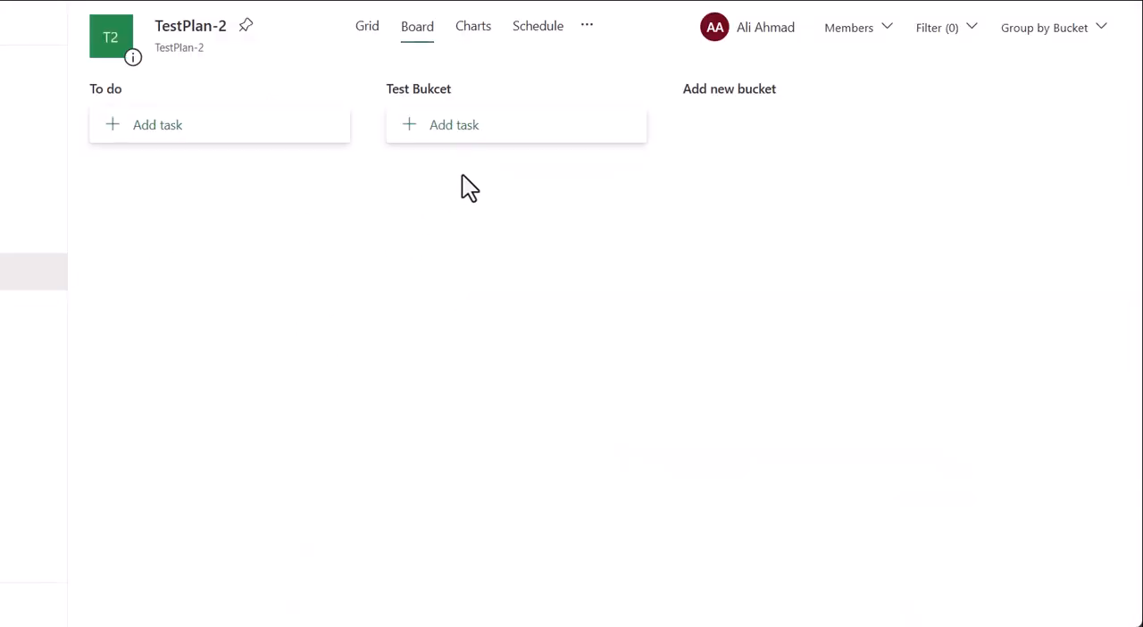
mouse_move(509, 175)
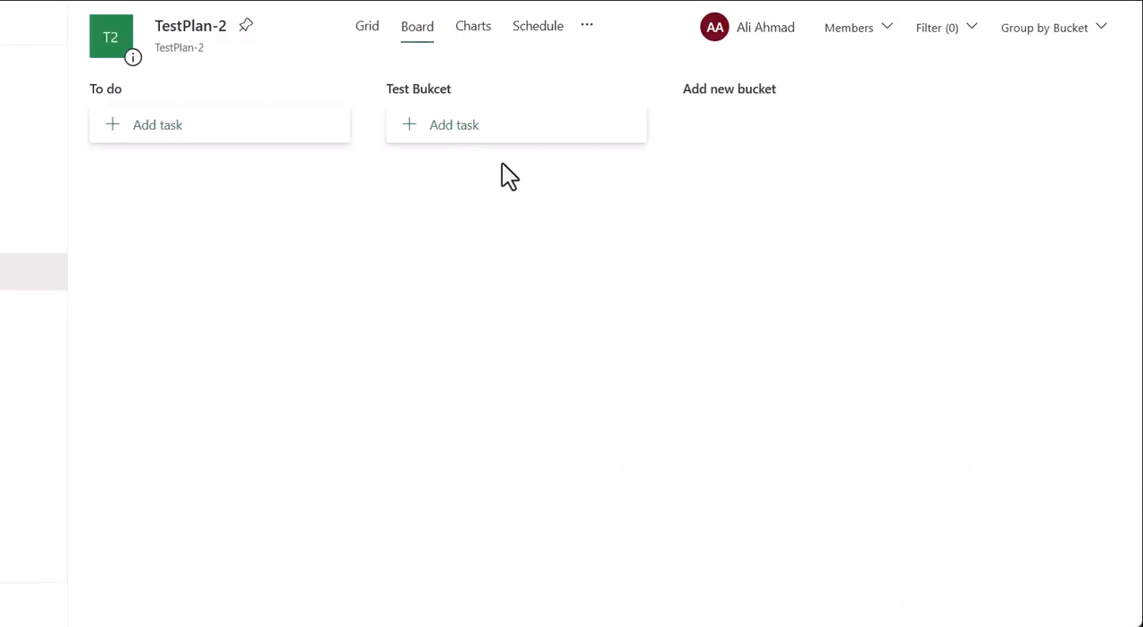
mouse_move(479, 108)
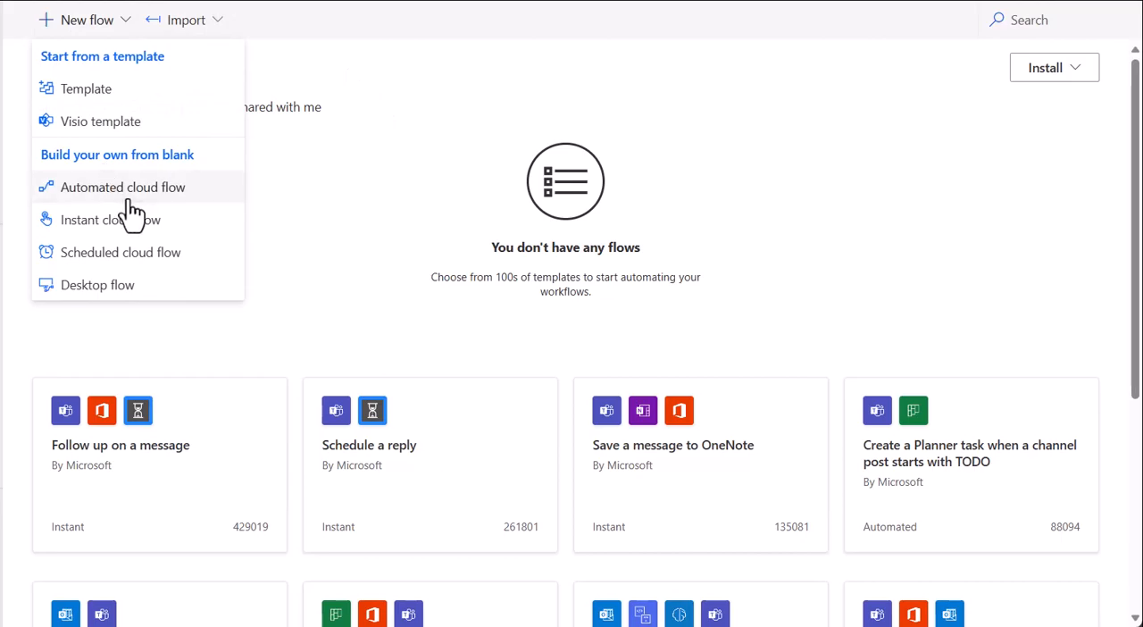
Create an automated cloud flow 'Add Label' with the Planner 'When a new task is created' trigger
left_click(124, 186)
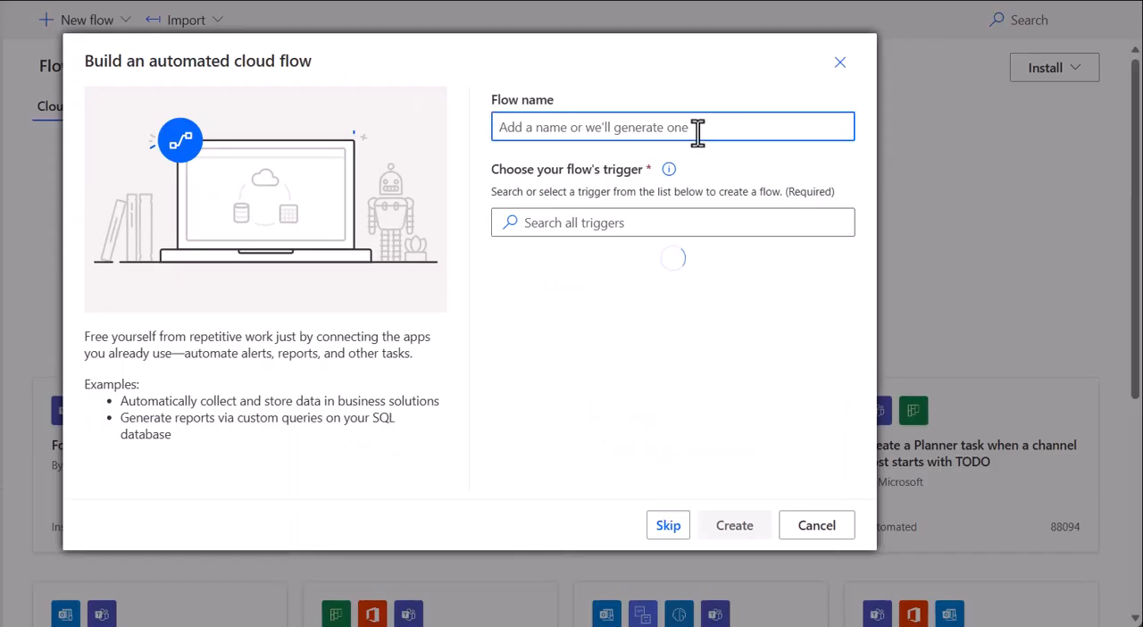
type("Add Label")
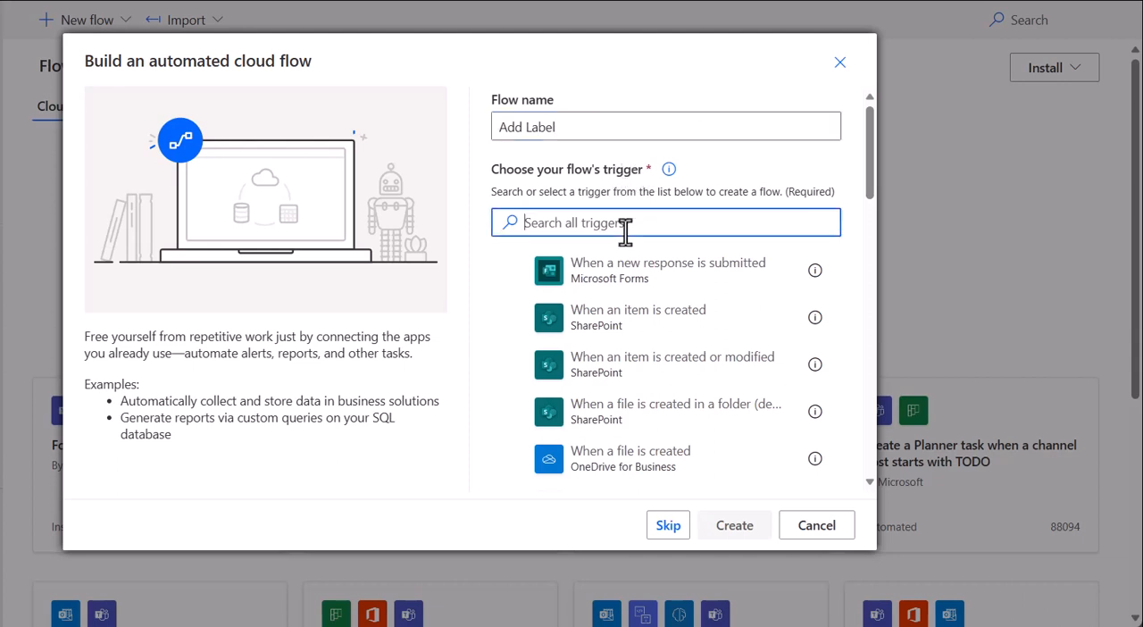
type("task")
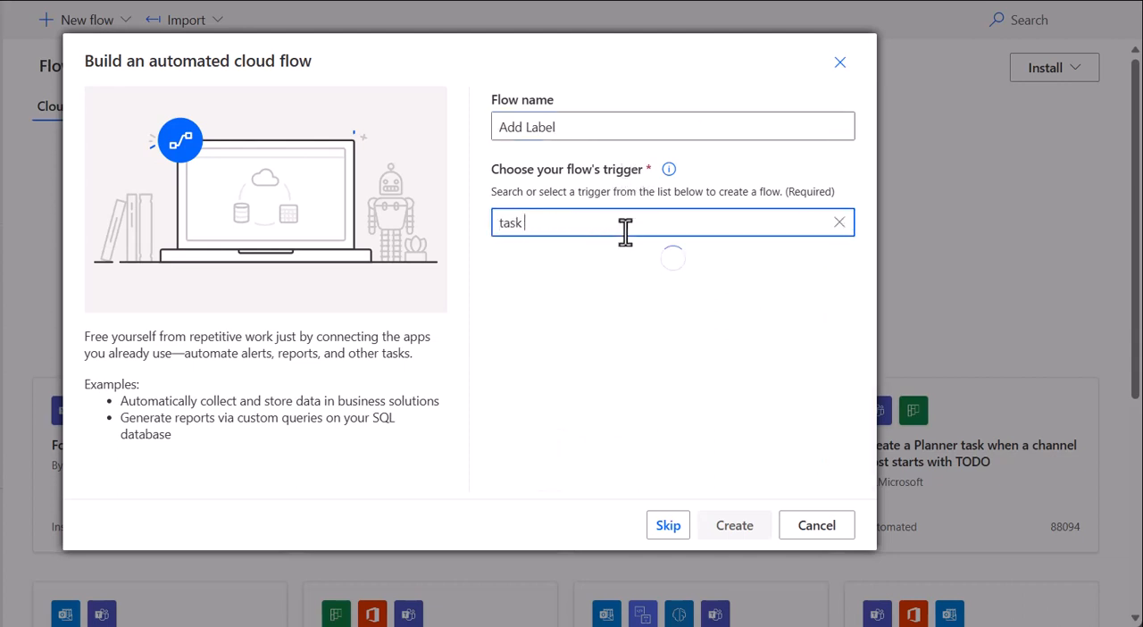
type("is cr")
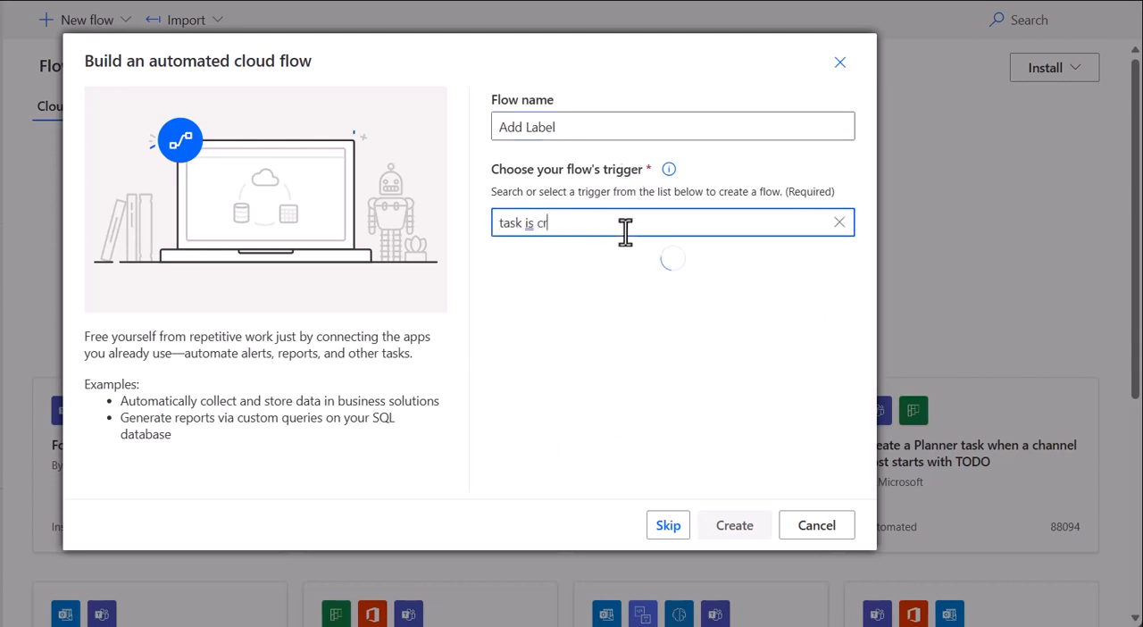
type("ea")
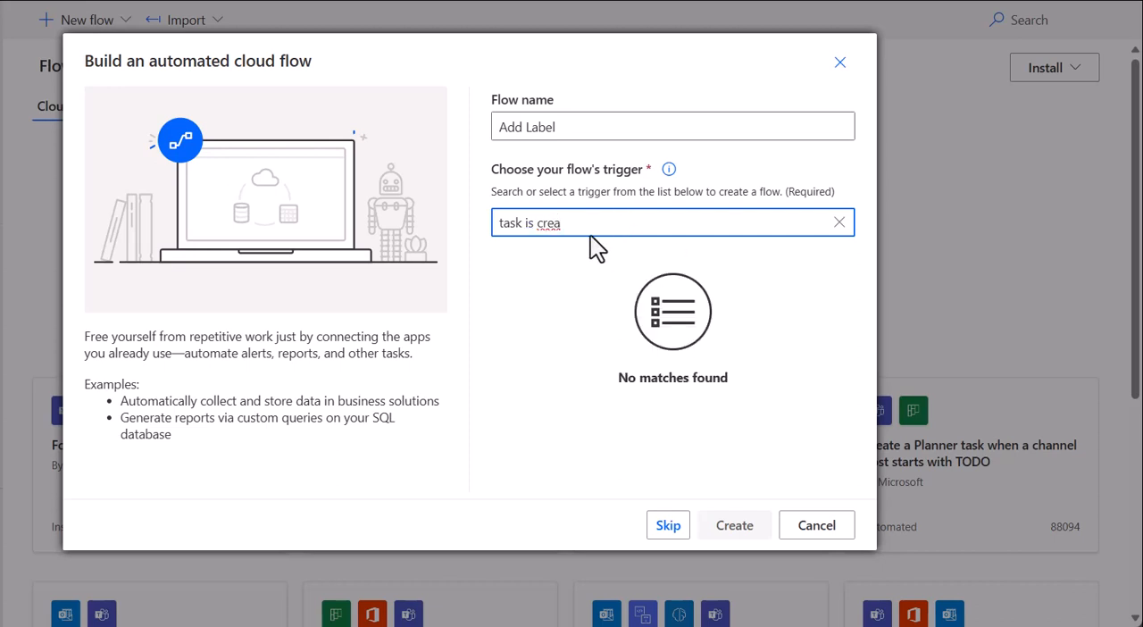
double_click(546, 222)
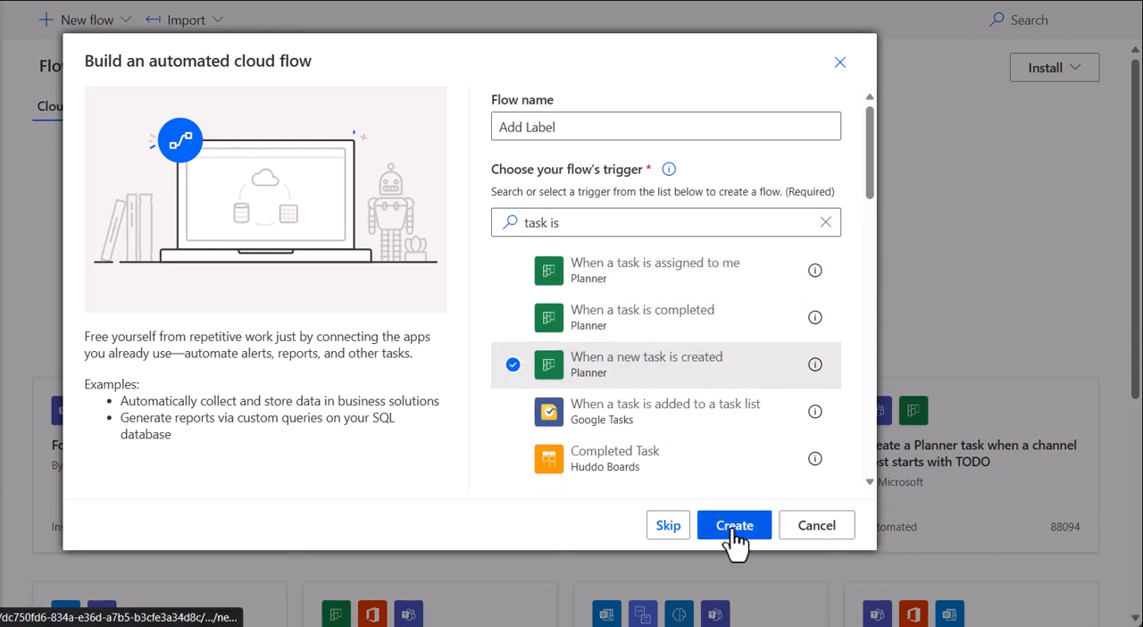
left_click(733, 526)
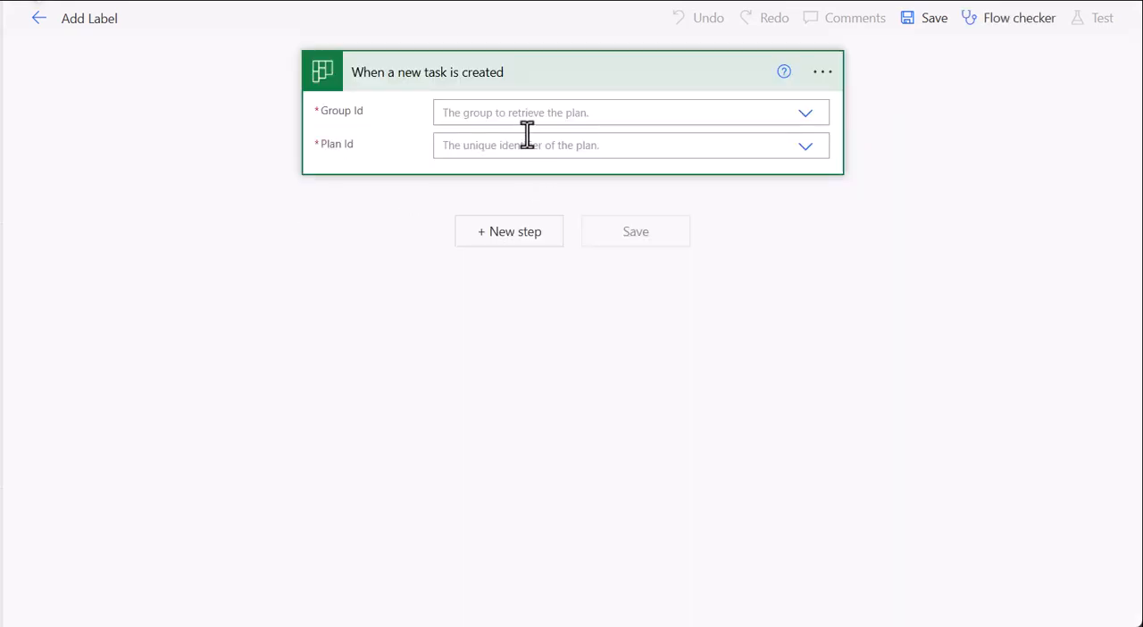
mouse_move(526, 112)
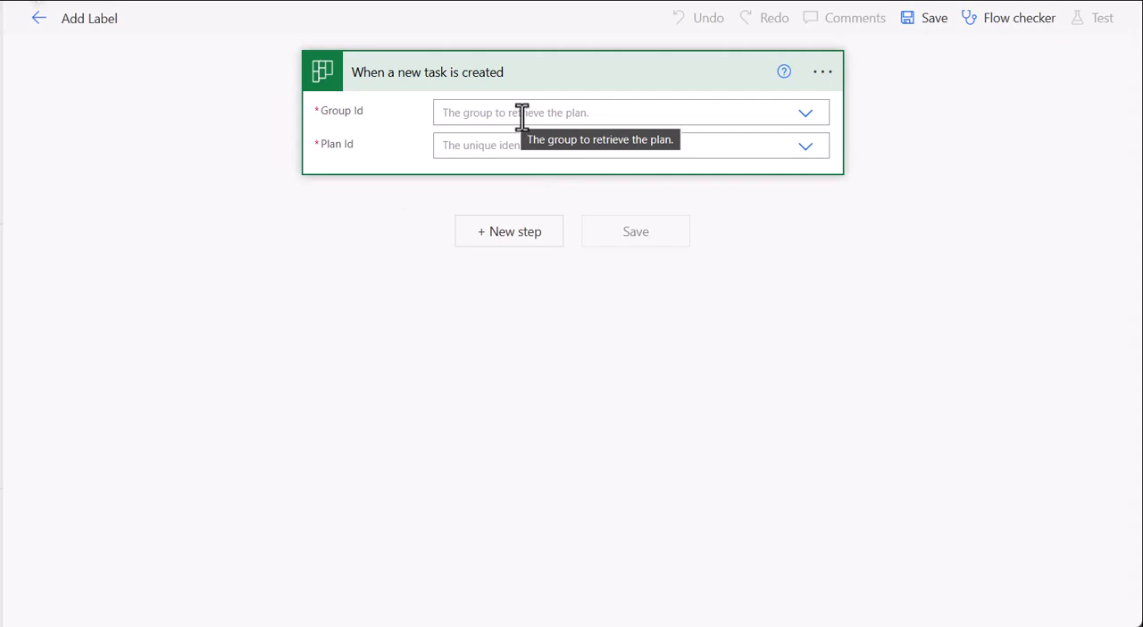
Select the group the new-task trigger should watch in the Group Id dropdown
left_click(804, 112)
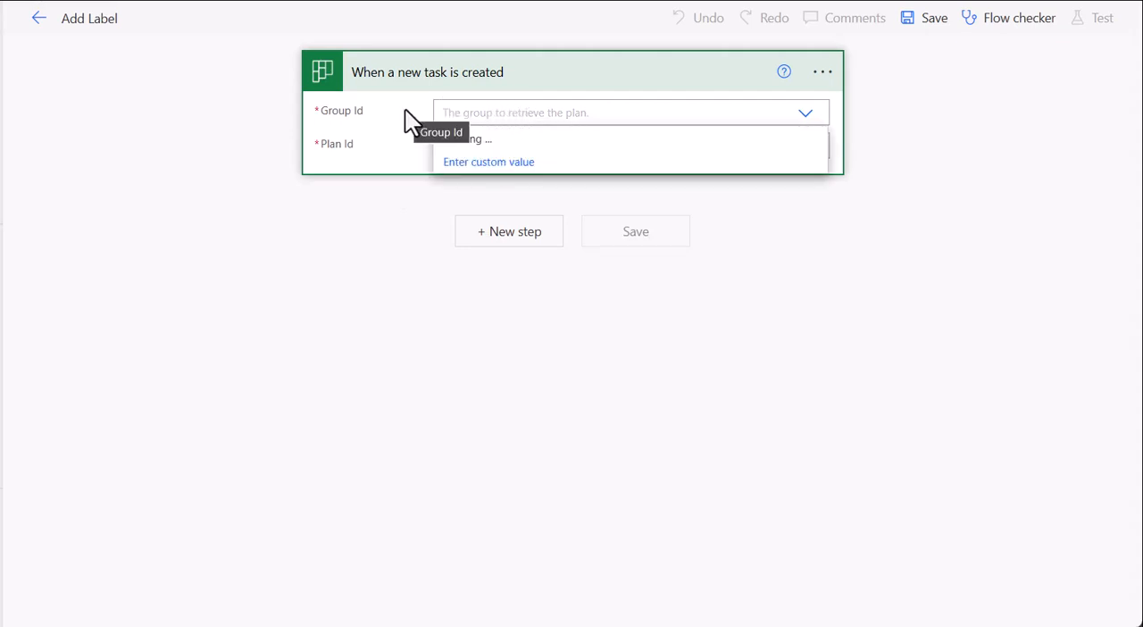
left_click(482, 139)
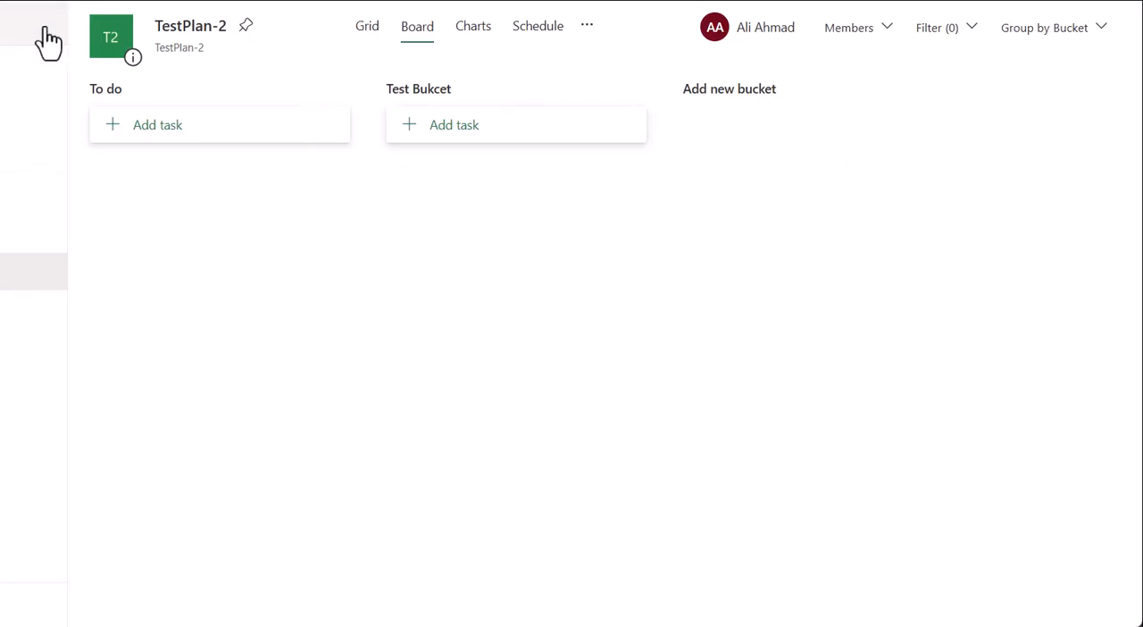
mouse_move(402, 103)
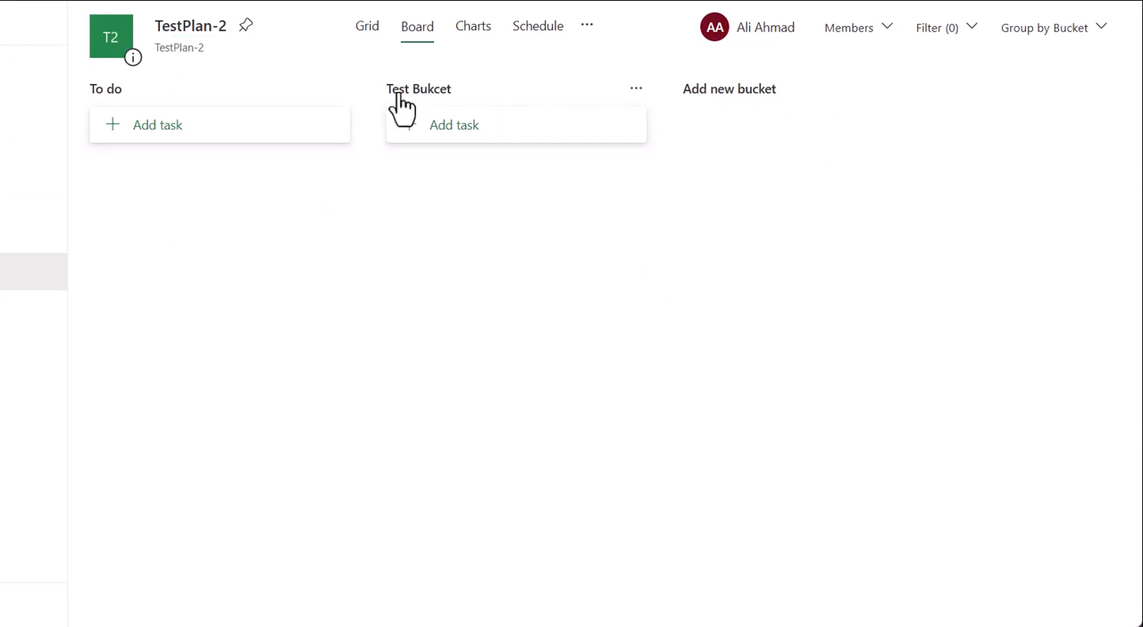
mouse_move(239, 100)
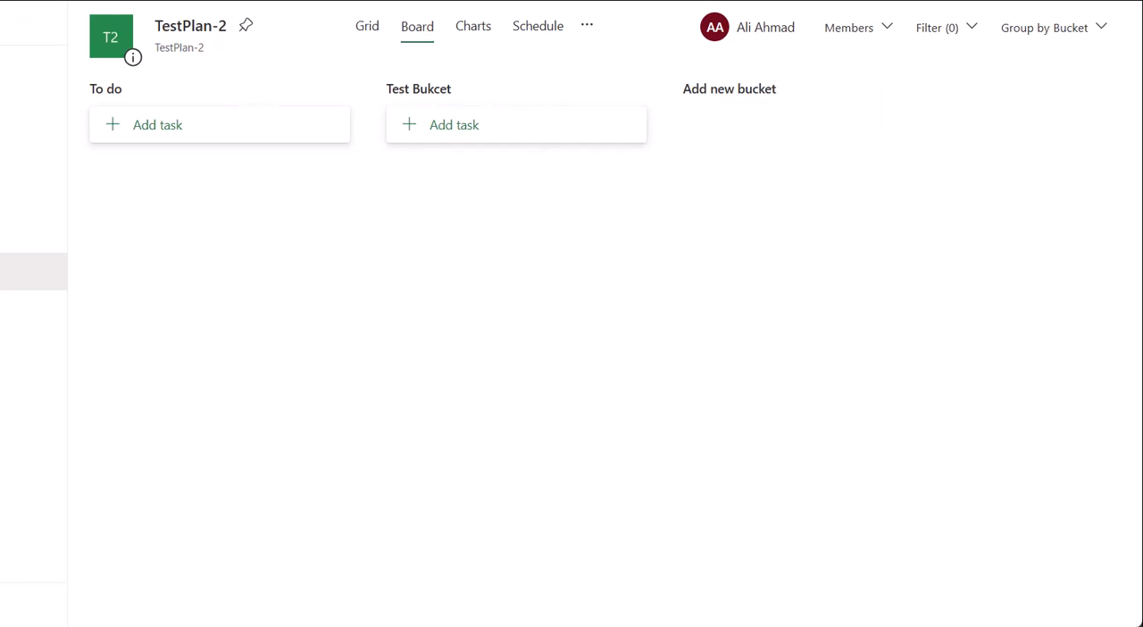
mouse_move(420, 284)
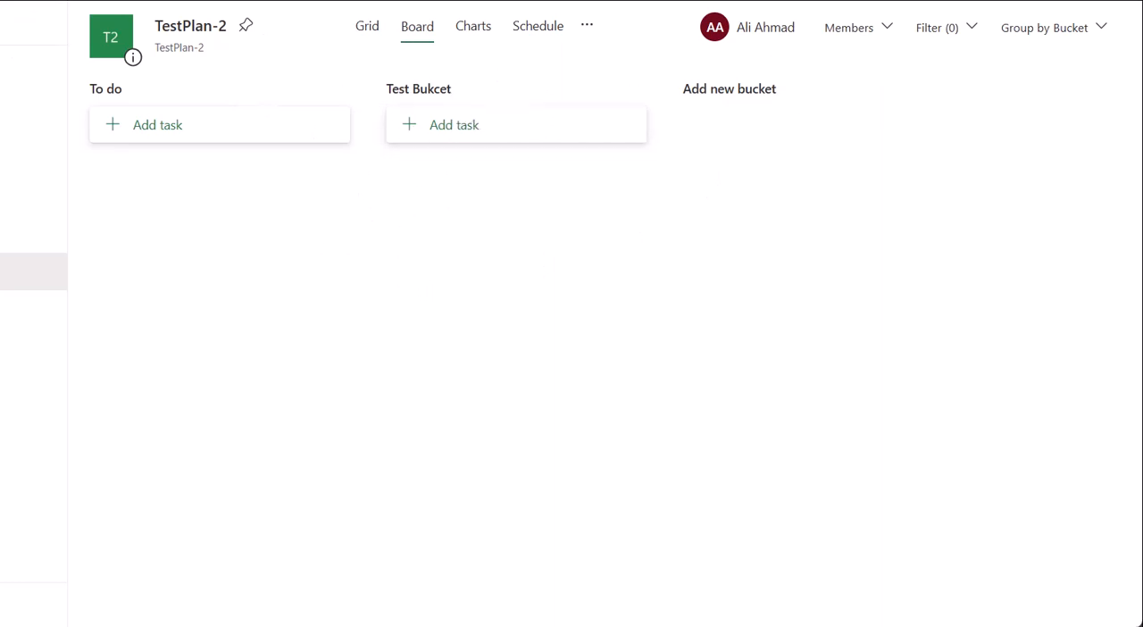
mouse_move(418, 89)
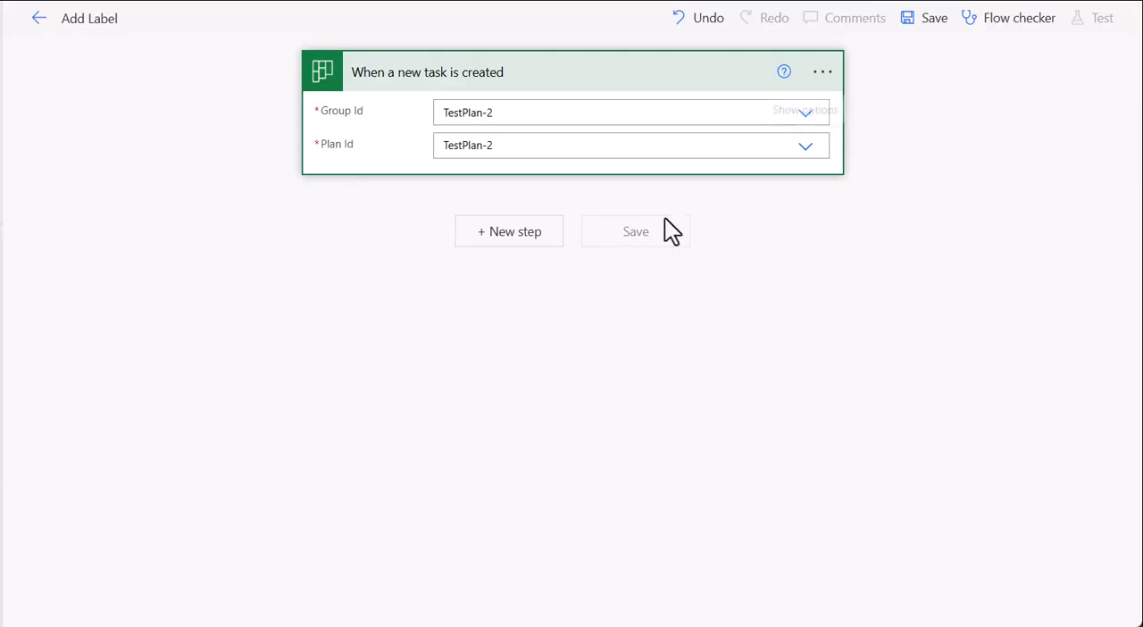
Add a Condition step whose first value is the trigger's Bucket Id dynamic content
left_click(507, 232)
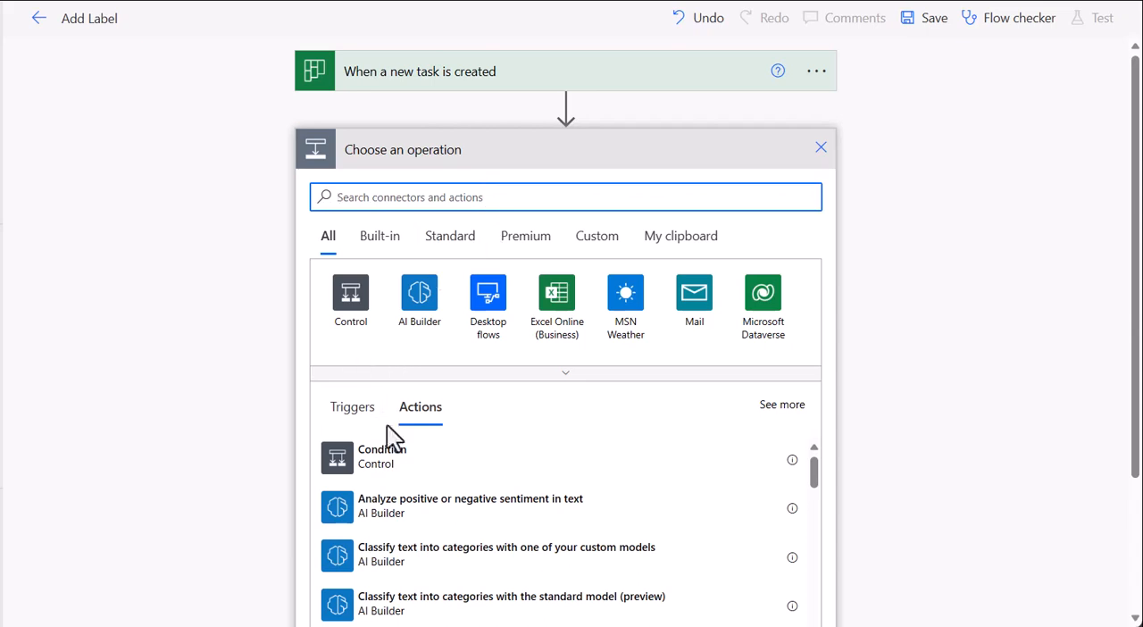
left_click(382, 456)
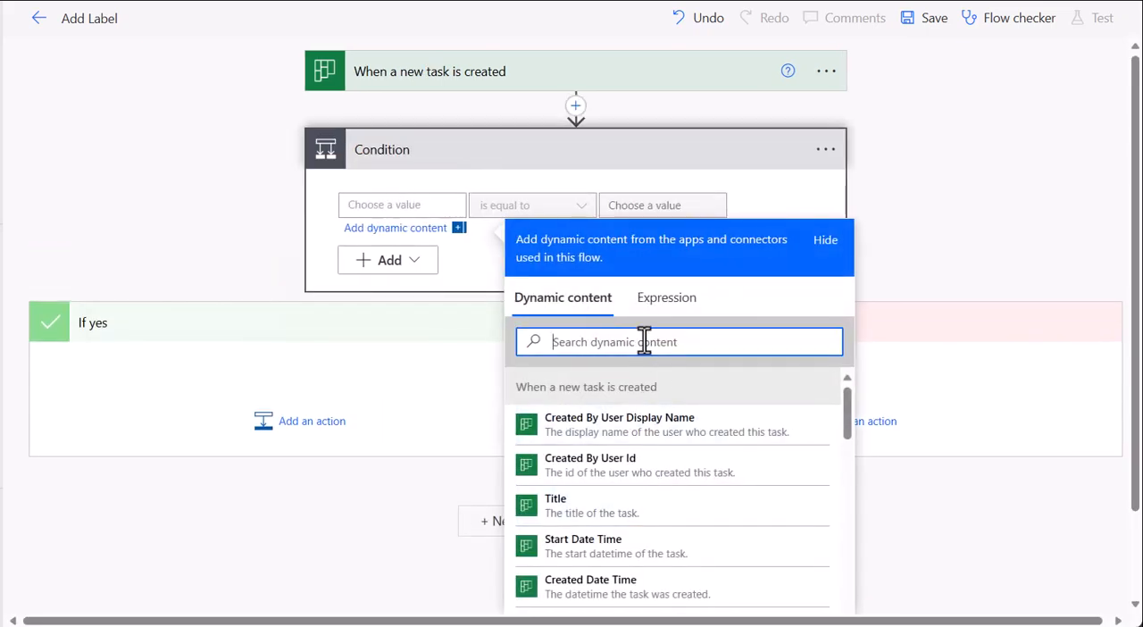
type("buc")
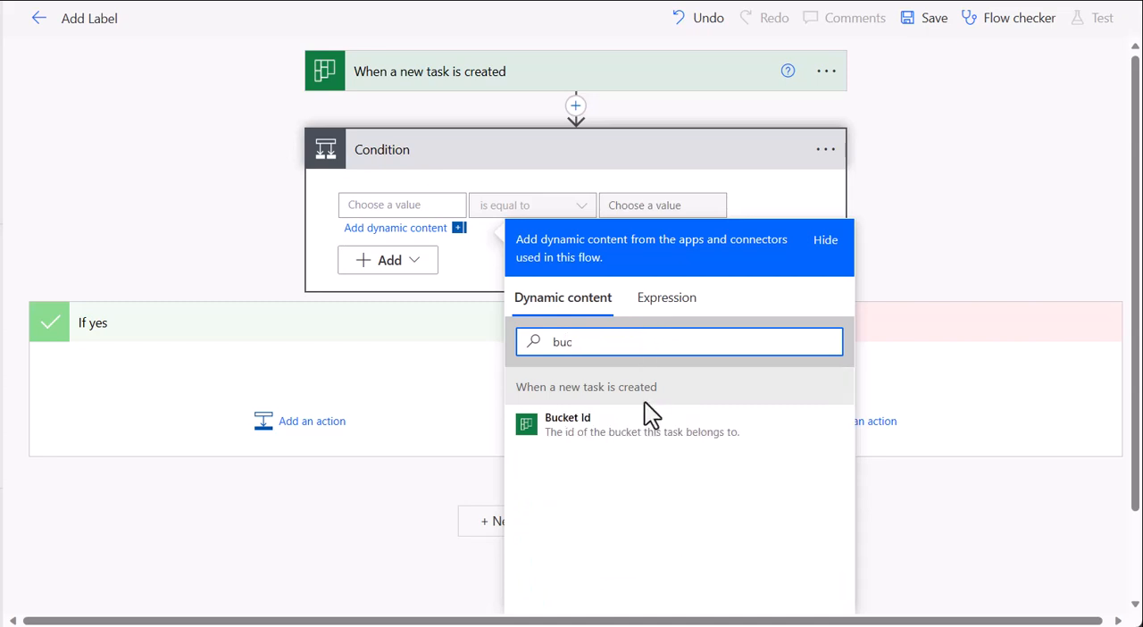
left_click(568, 425)
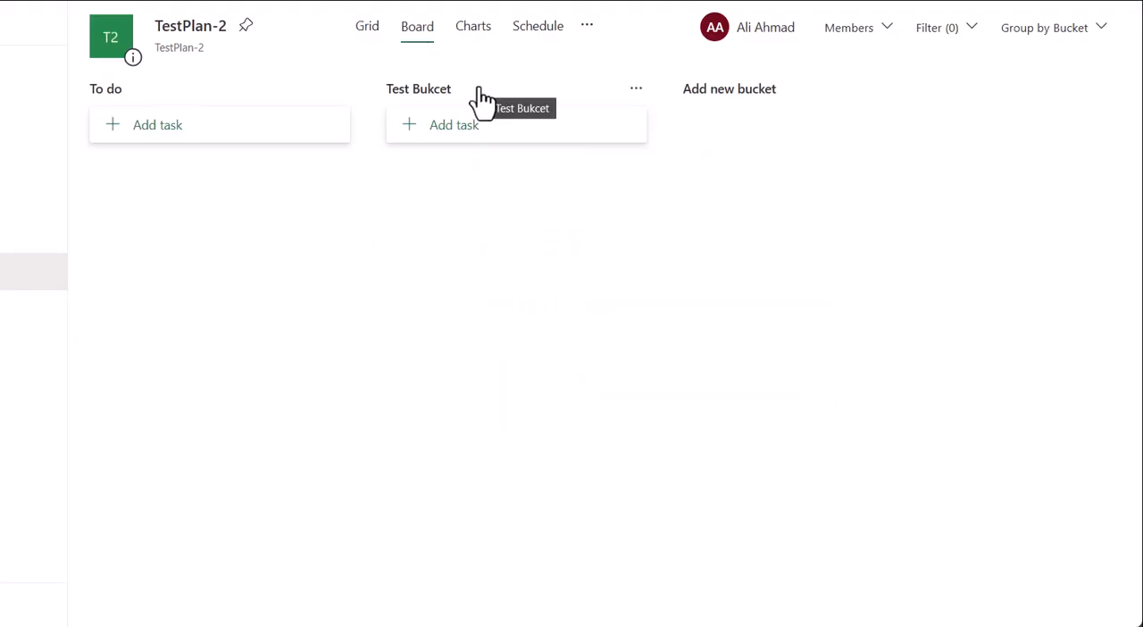
Inspect the Test Bukcet column header in DevTools to find its bucket id
right_click(479, 96)
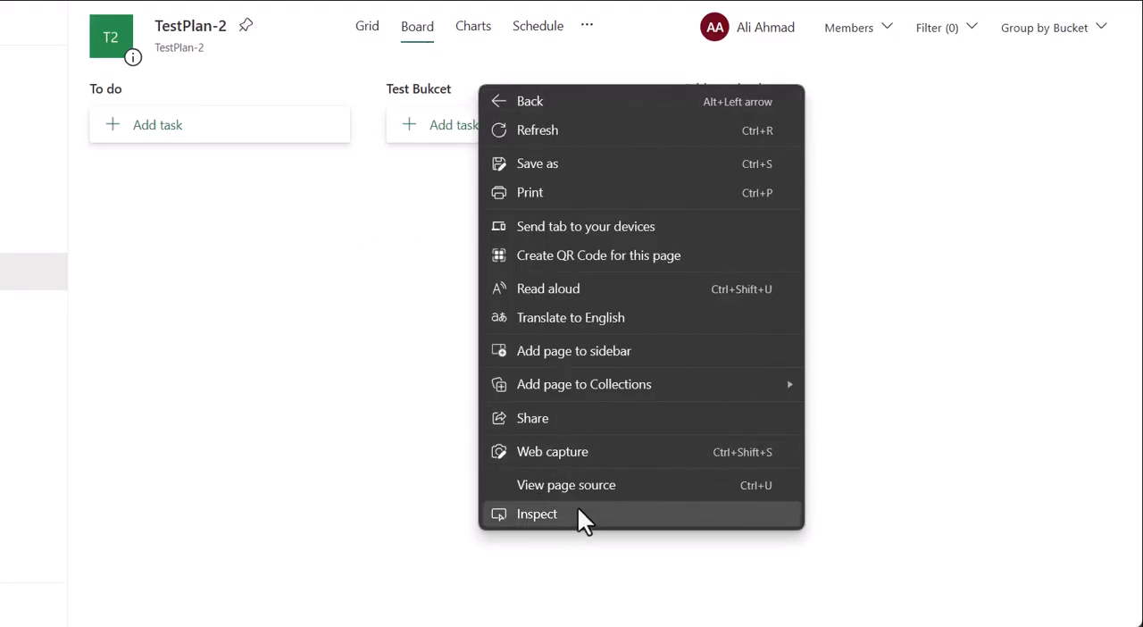
left_click(536, 514)
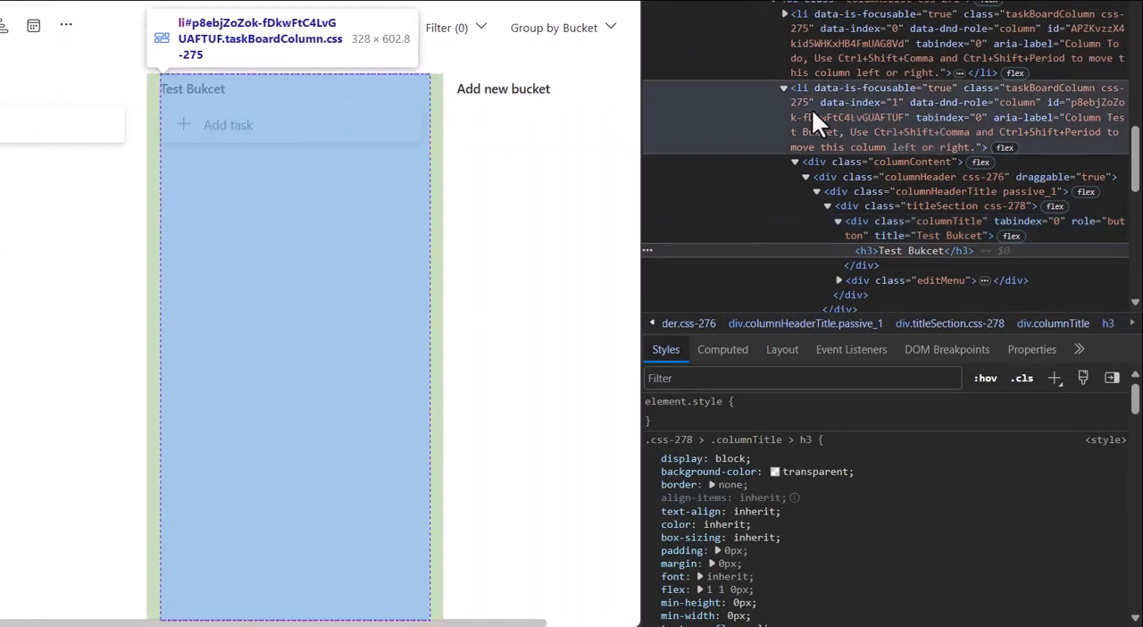
mouse_move(853, 107)
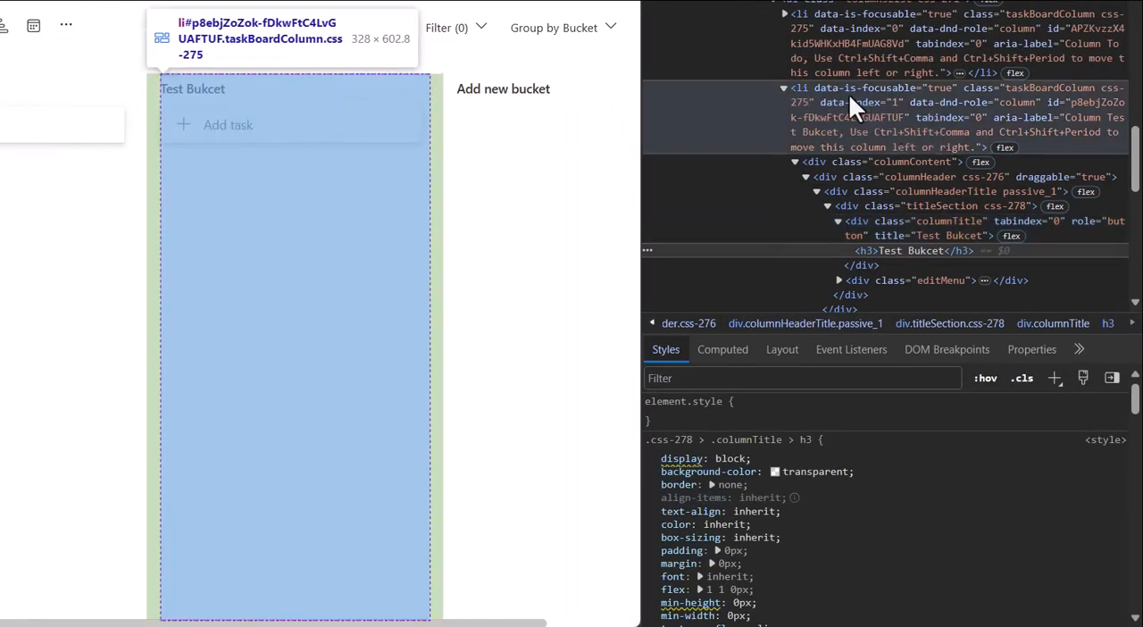
mouse_move(885, 132)
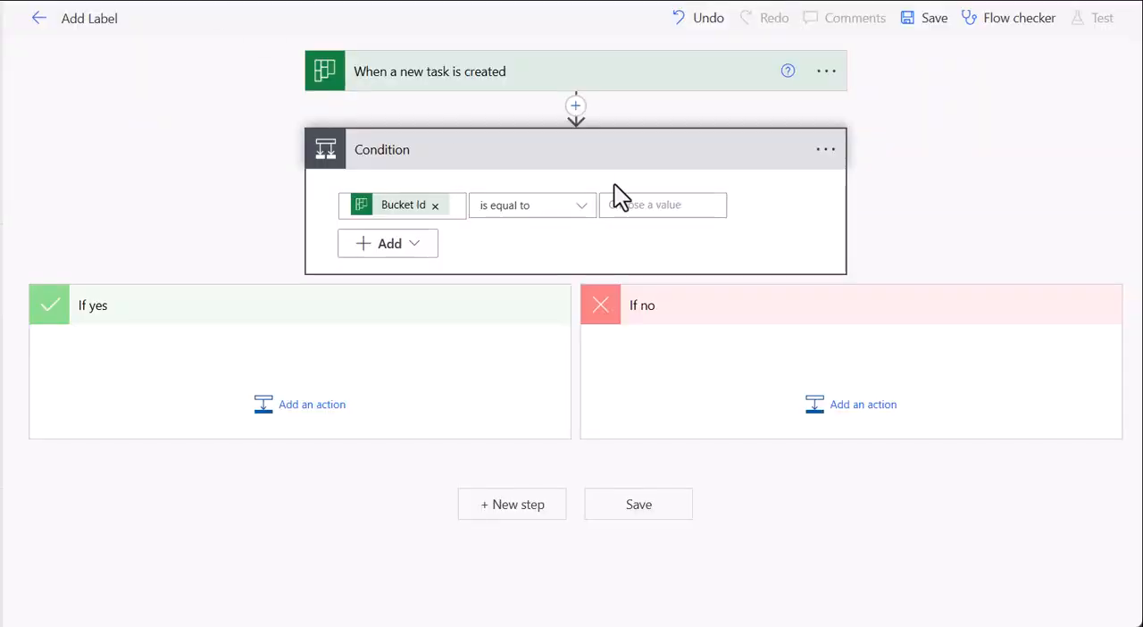
Compare Bucket Id with the Test Bukcet id and search 'planner' actions in the If yes branch
left_click(662, 204)
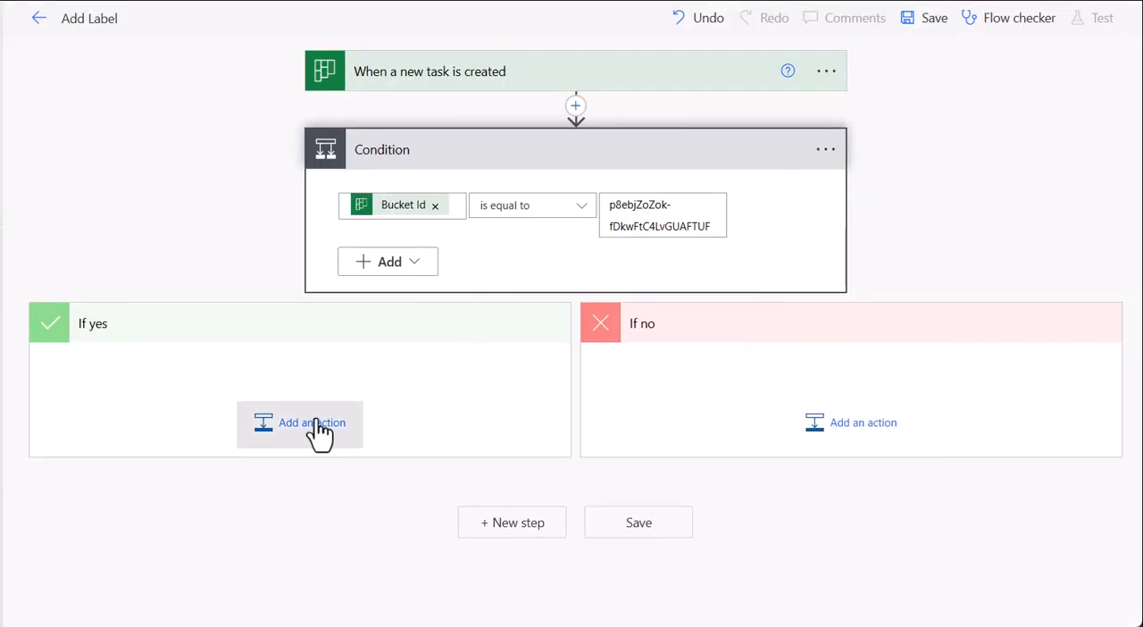
left_click(311, 422)
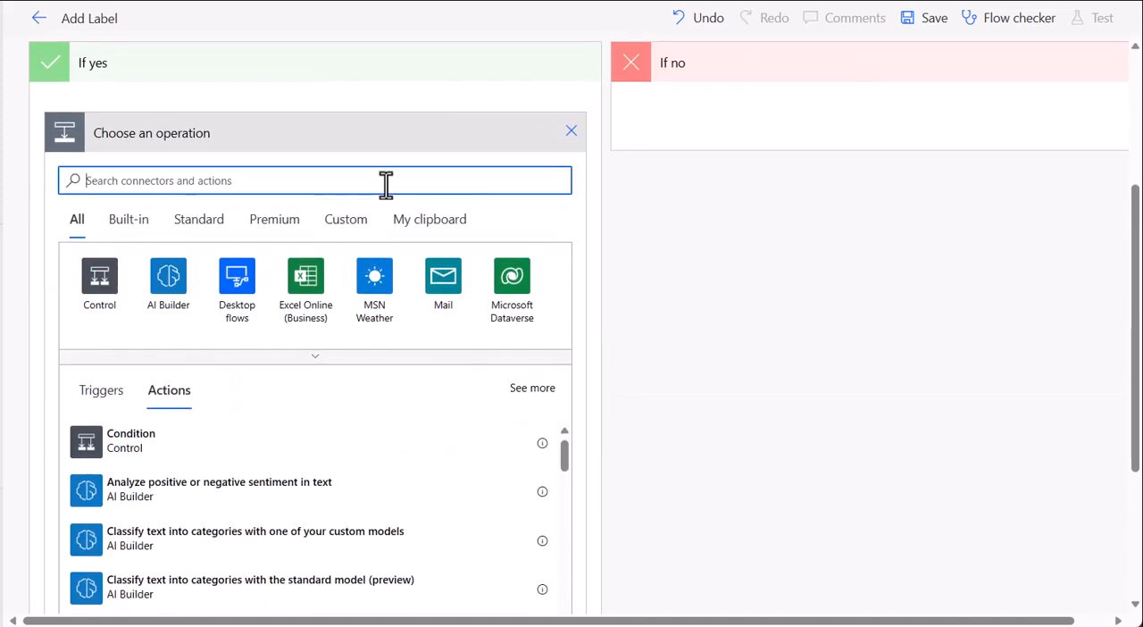
type("pla")
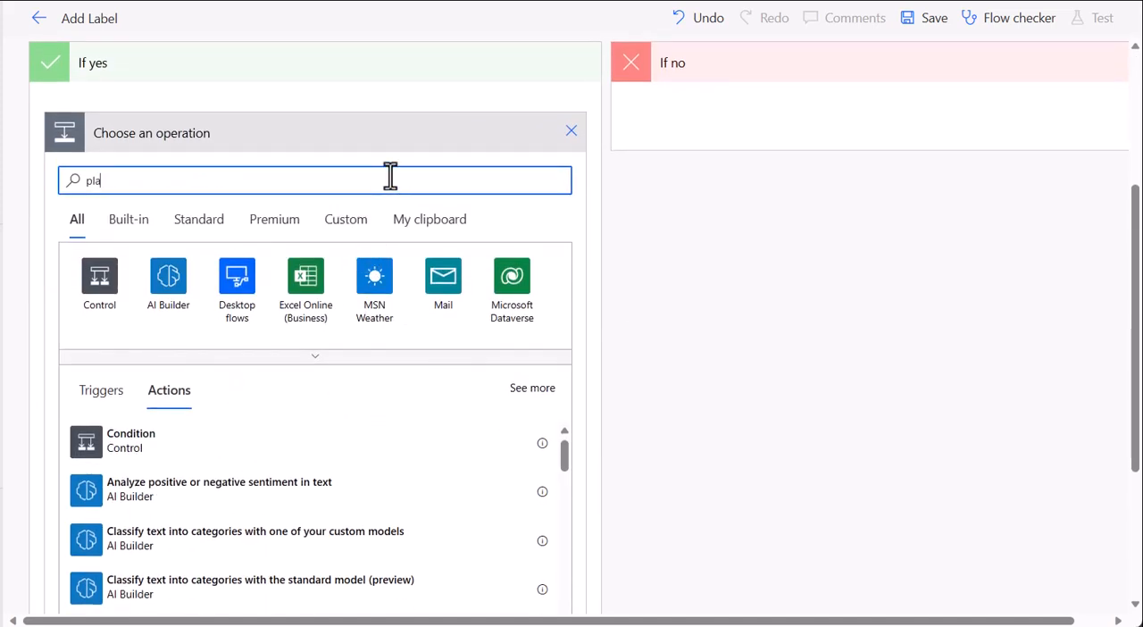
type("nner")
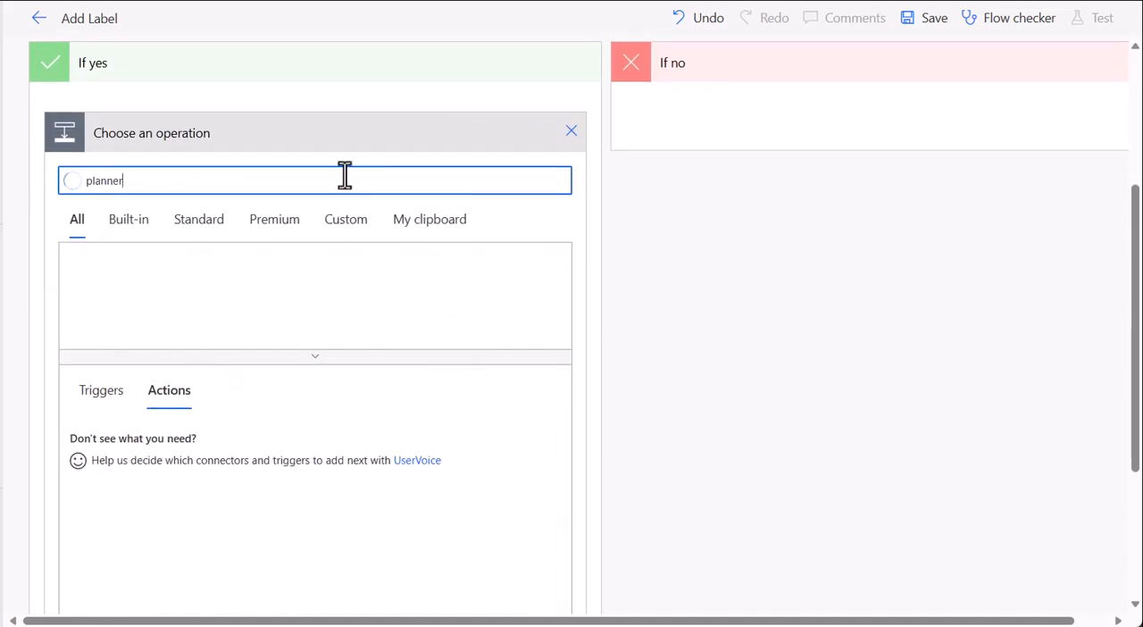
mouse_move(205, 175)
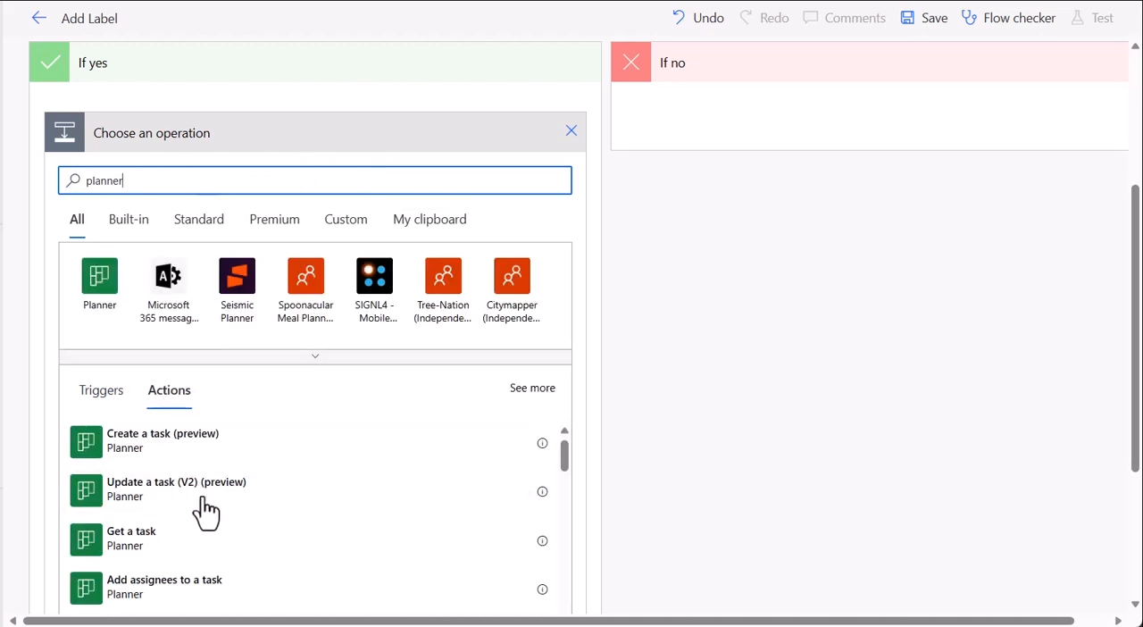
mouse_move(221, 518)
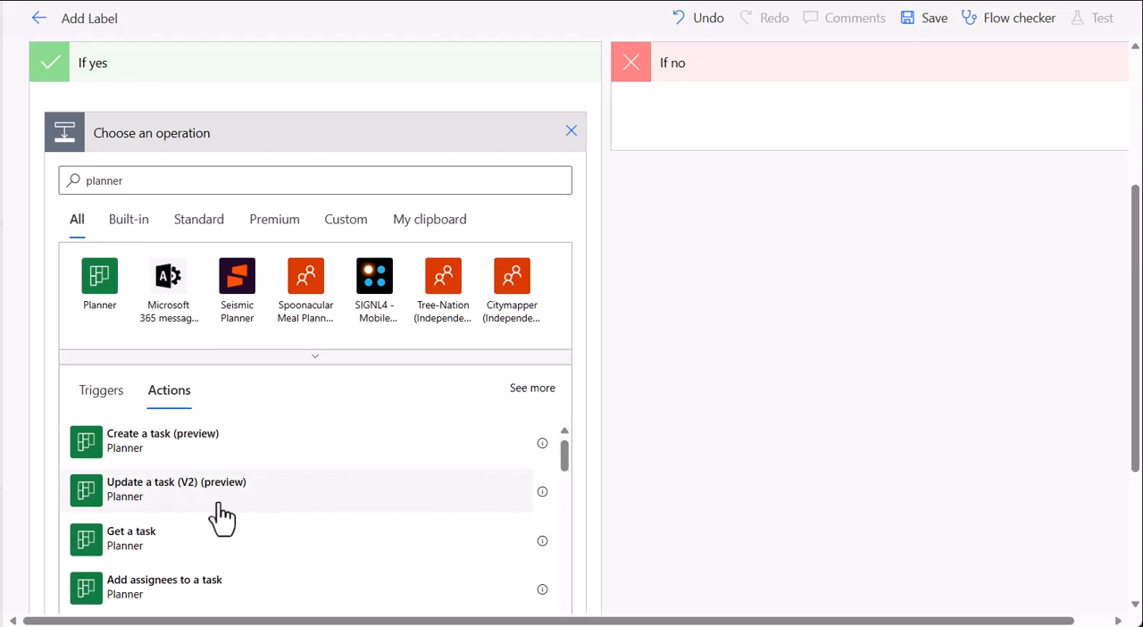
mouse_move(187, 516)
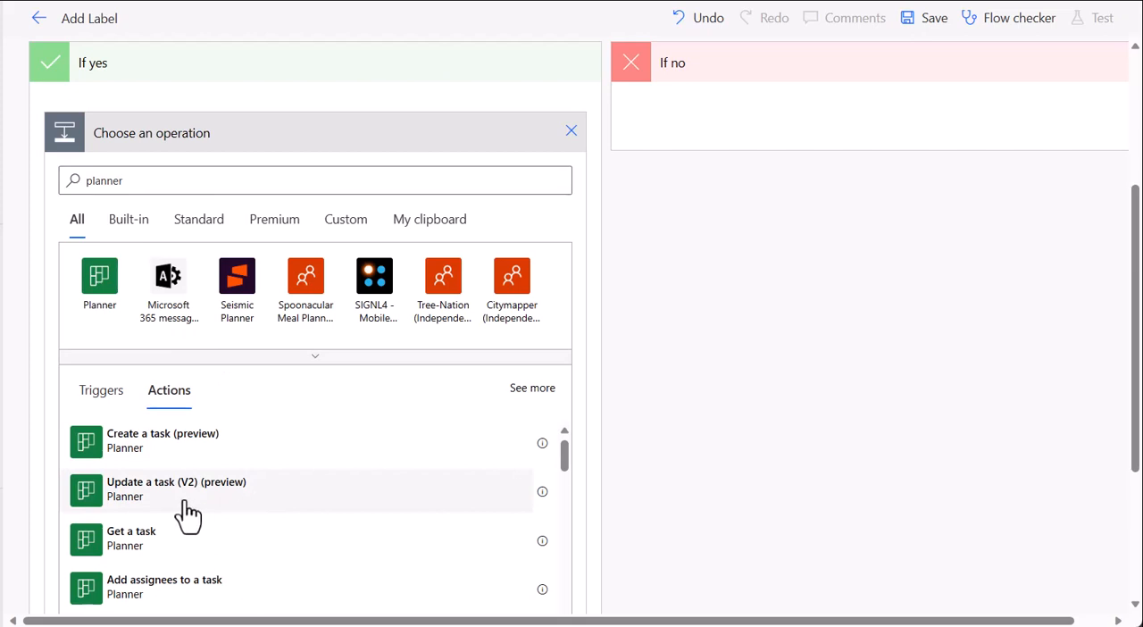
Add Update a task (V2) with Task Id set to the trigger's dynamic Id value
left_click(175, 489)
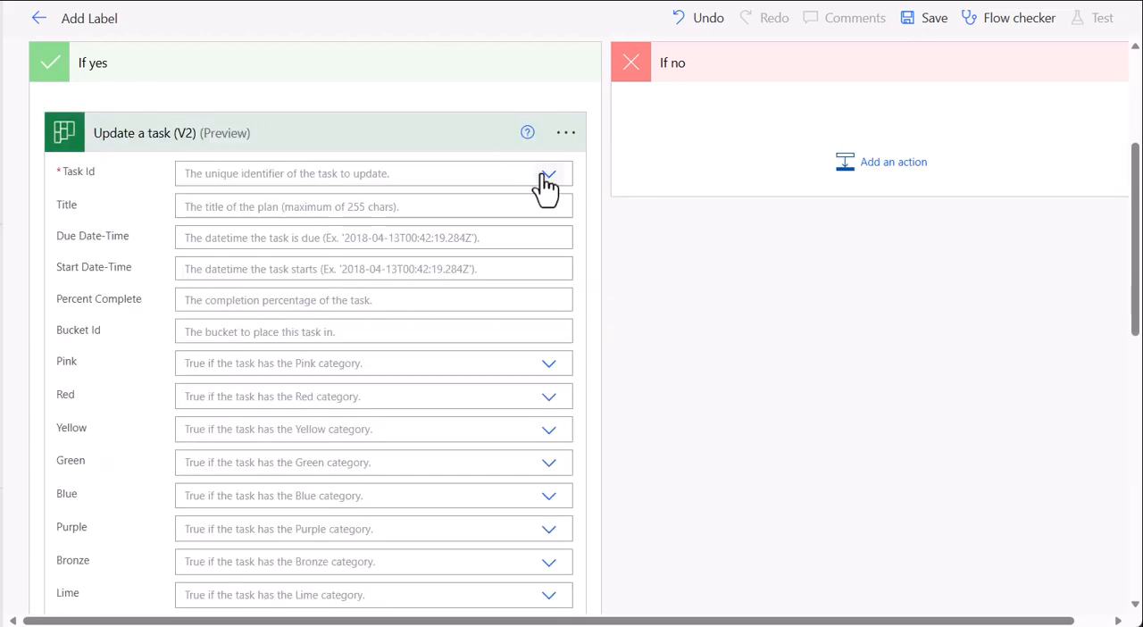
left_click(546, 174)
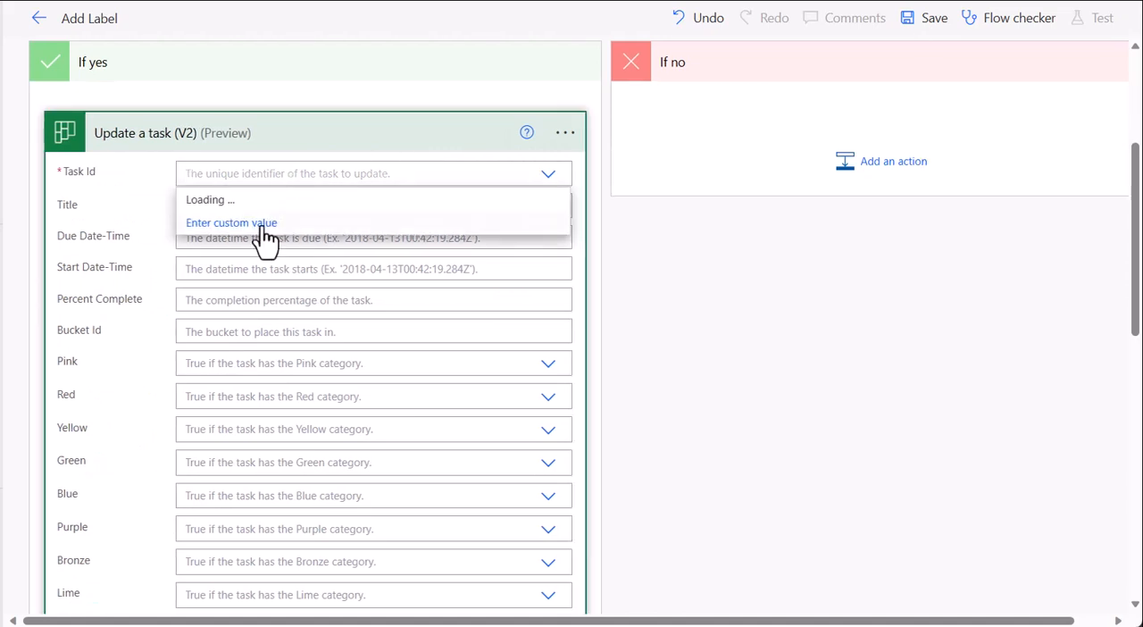
left_click(232, 222)
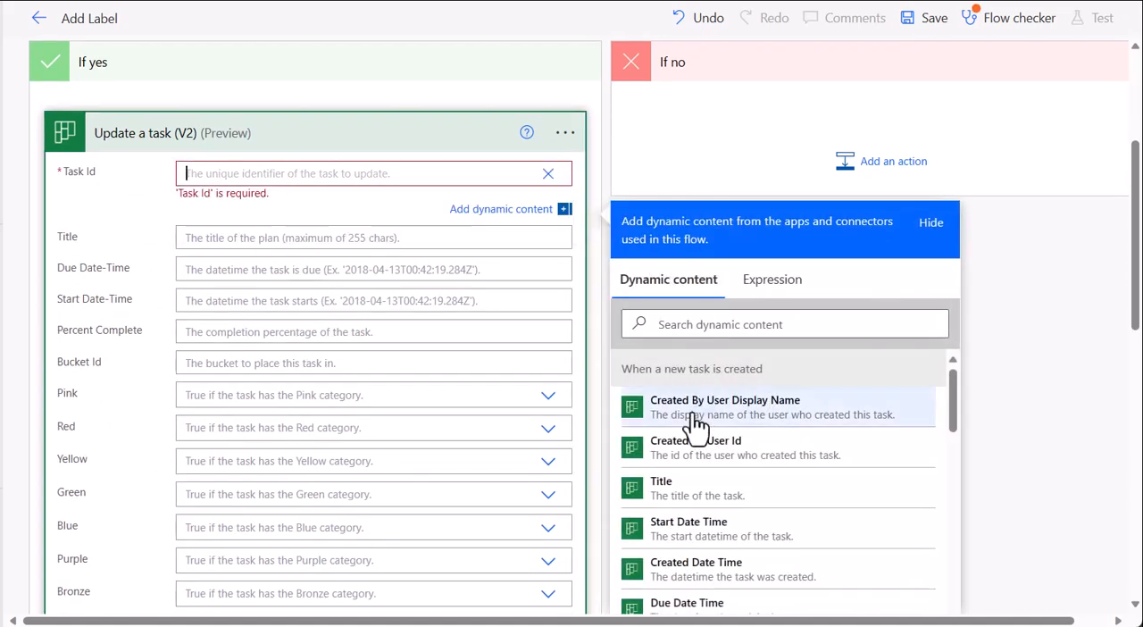
left_click(785, 325)
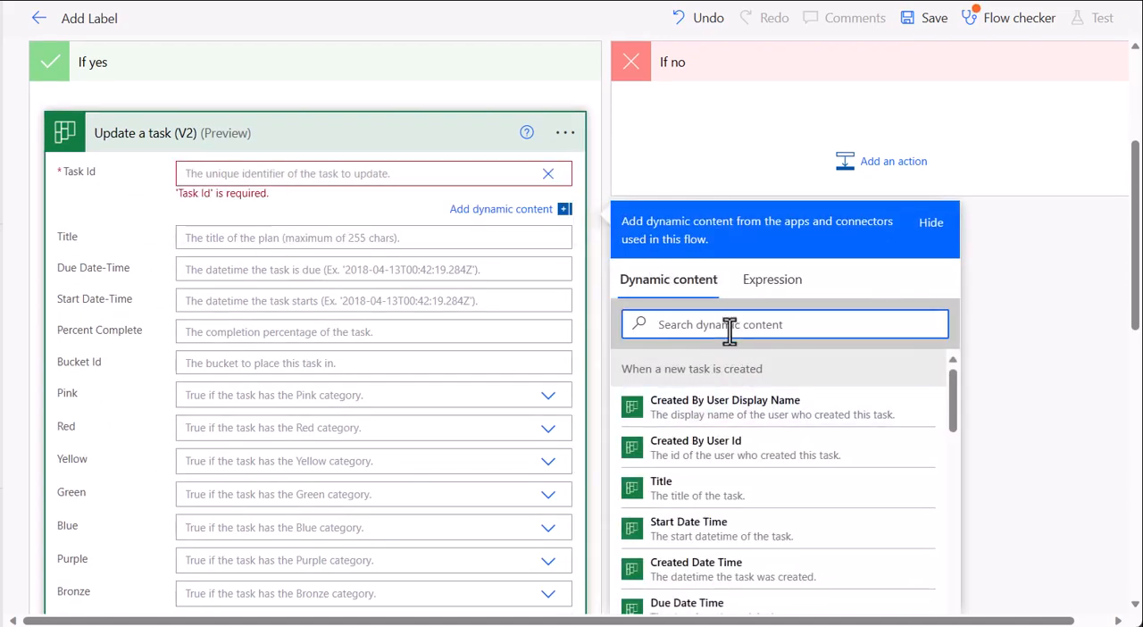
type("id")
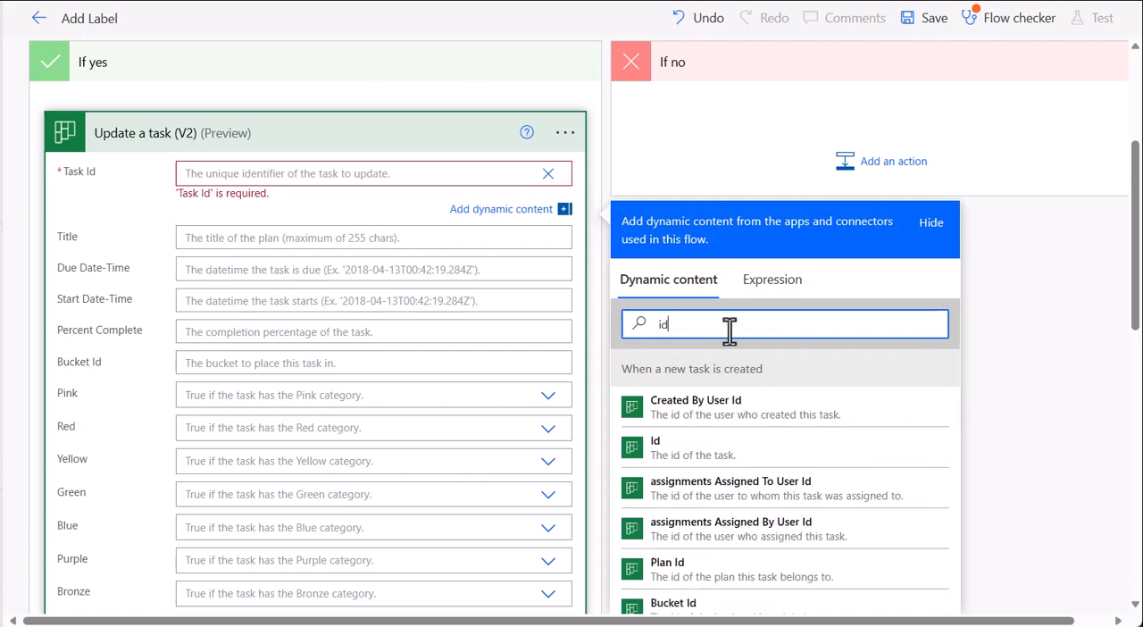
mouse_move(700, 450)
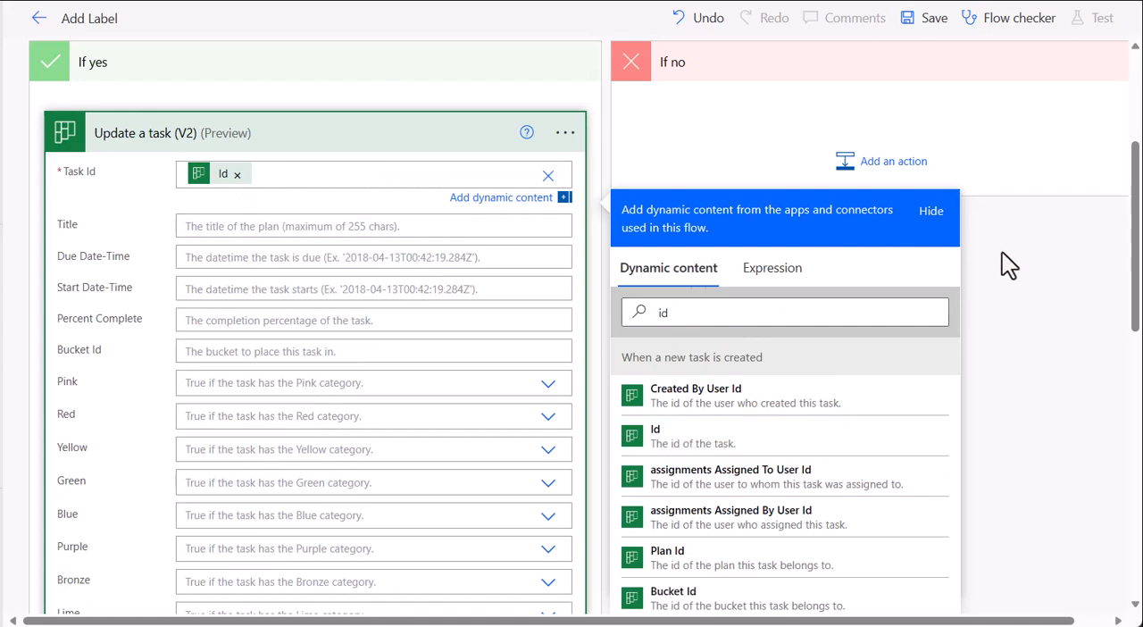
scroll("down", 3)
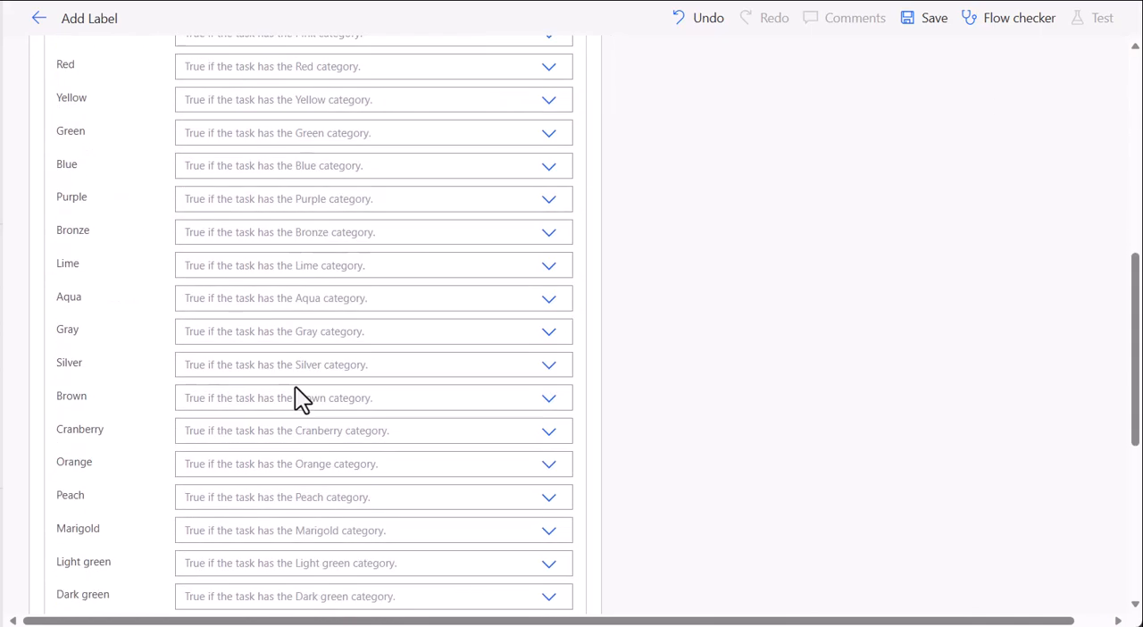
scroll("up", 3)
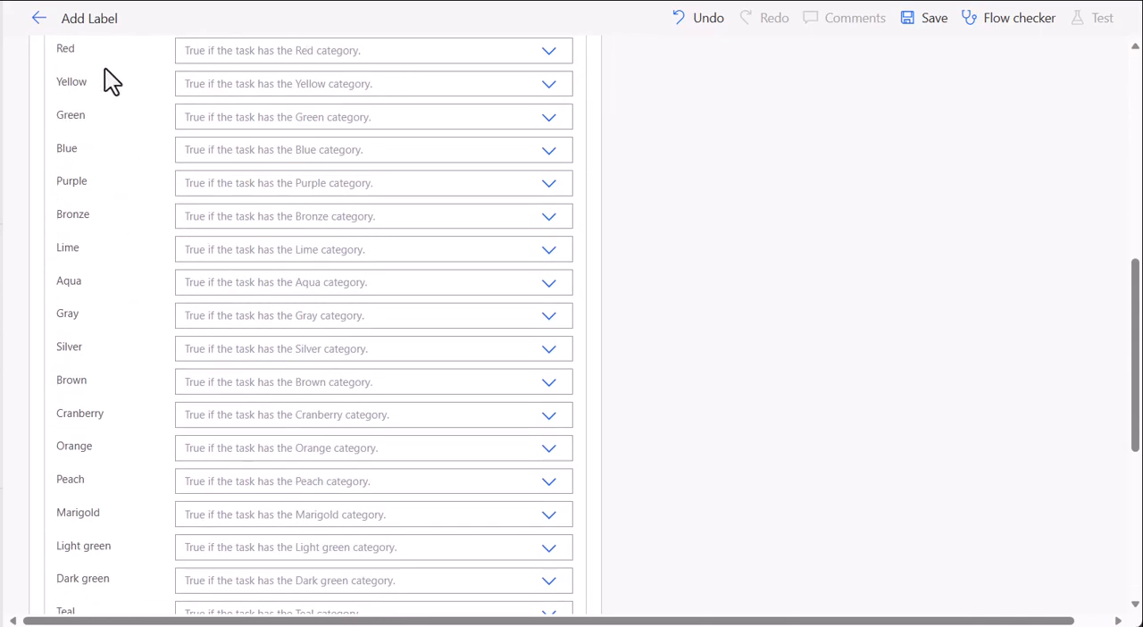
scroll("up", 3)
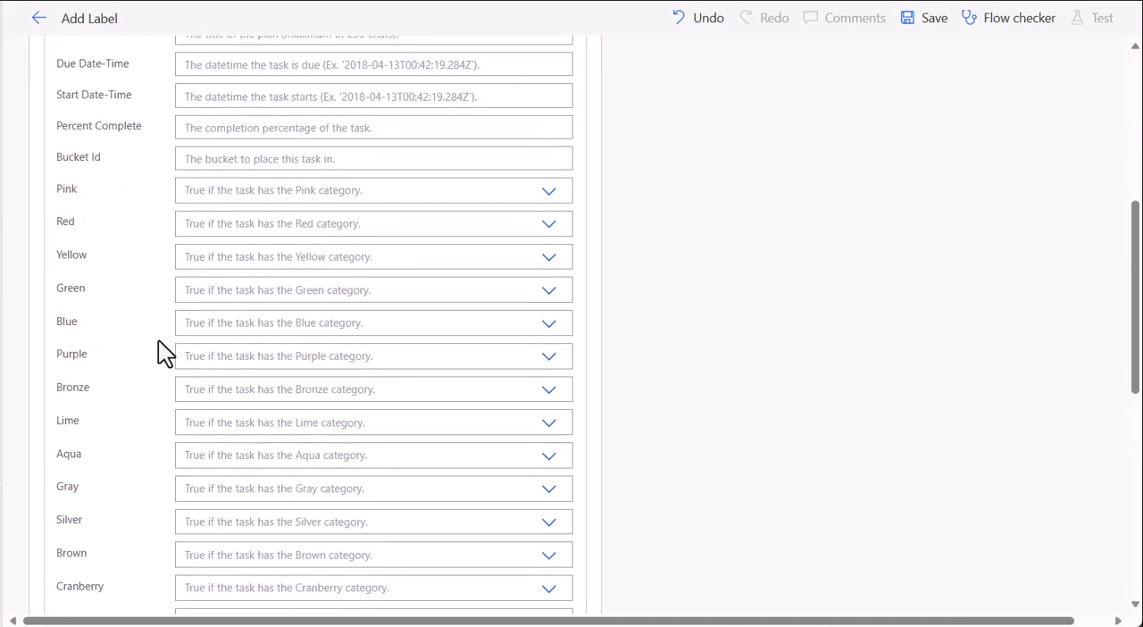
scroll("down", 3)
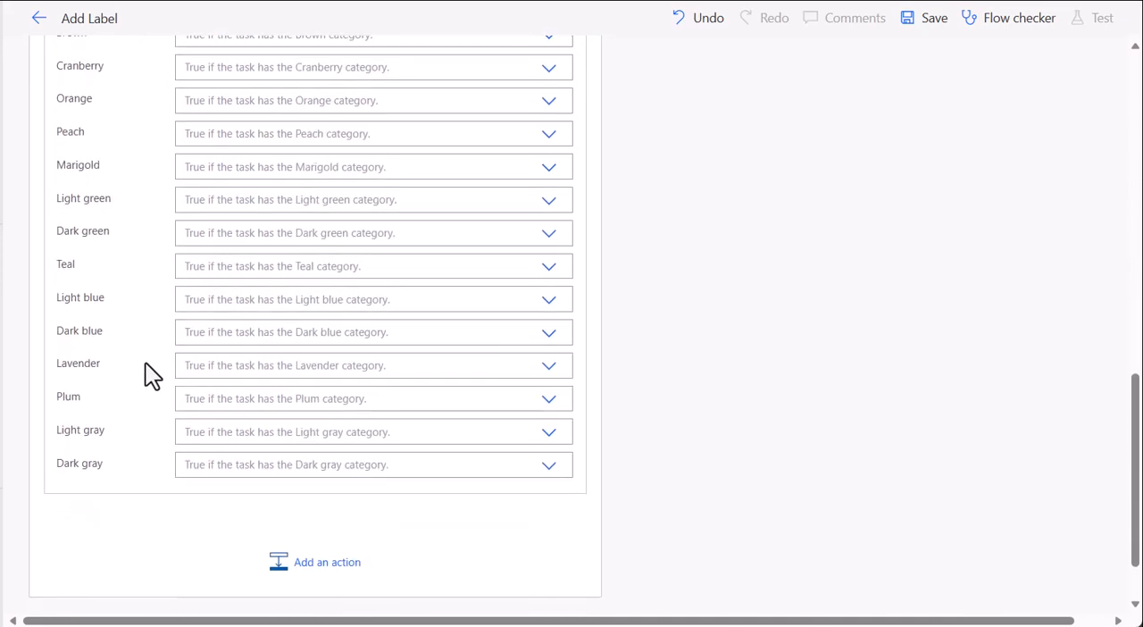
scroll("up", 3)
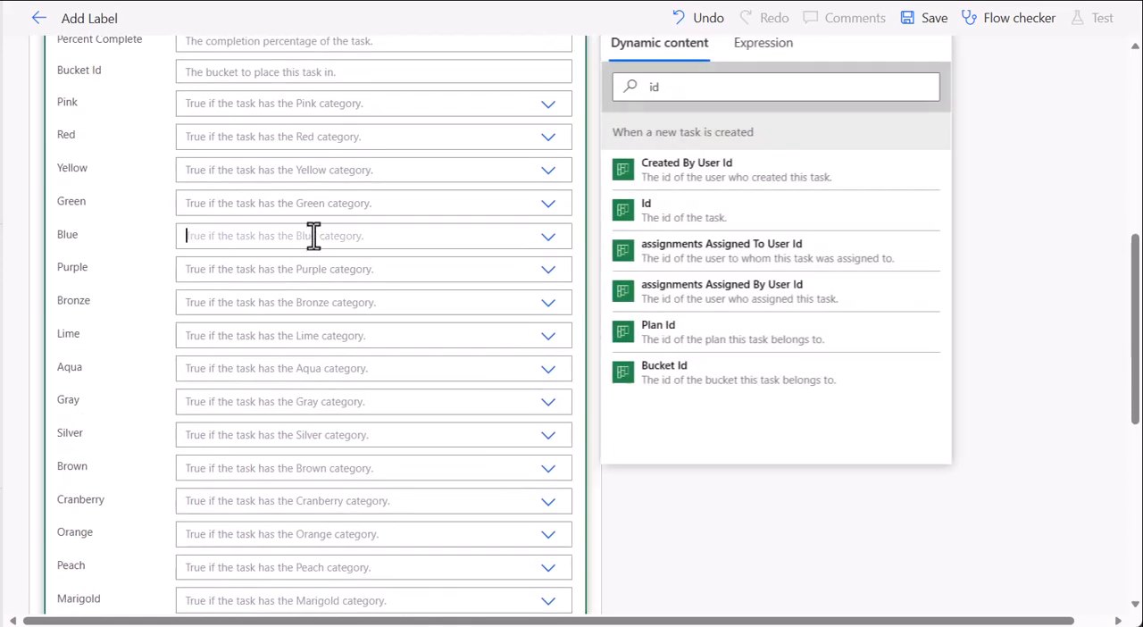
Set the Blue category field of the updated task to Yes
left_click(547, 236)
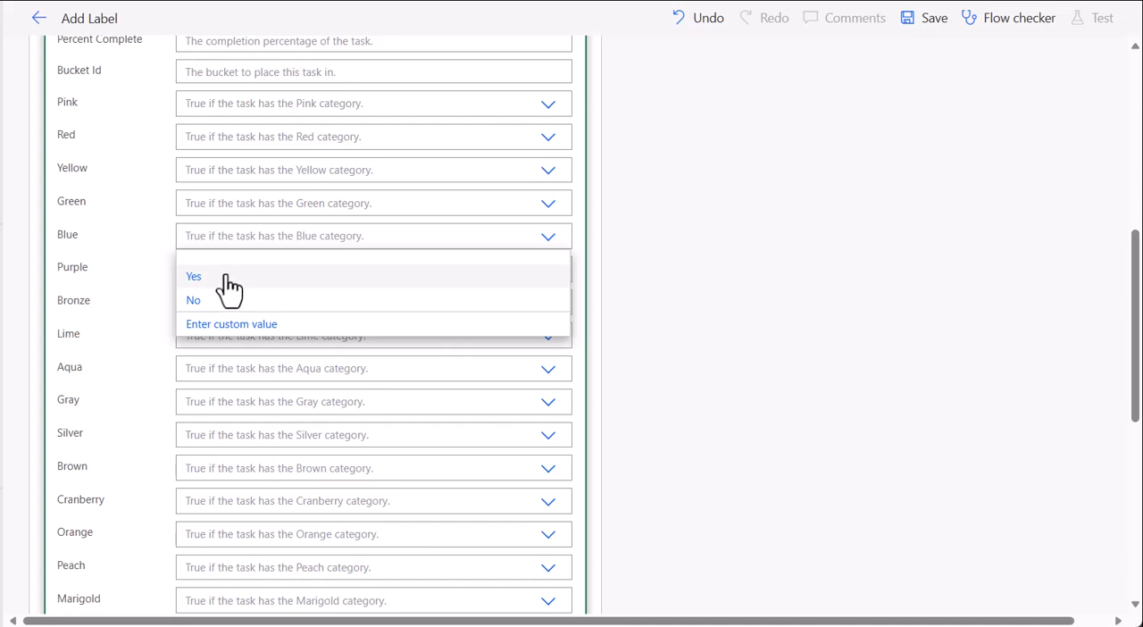
left_click(193, 275)
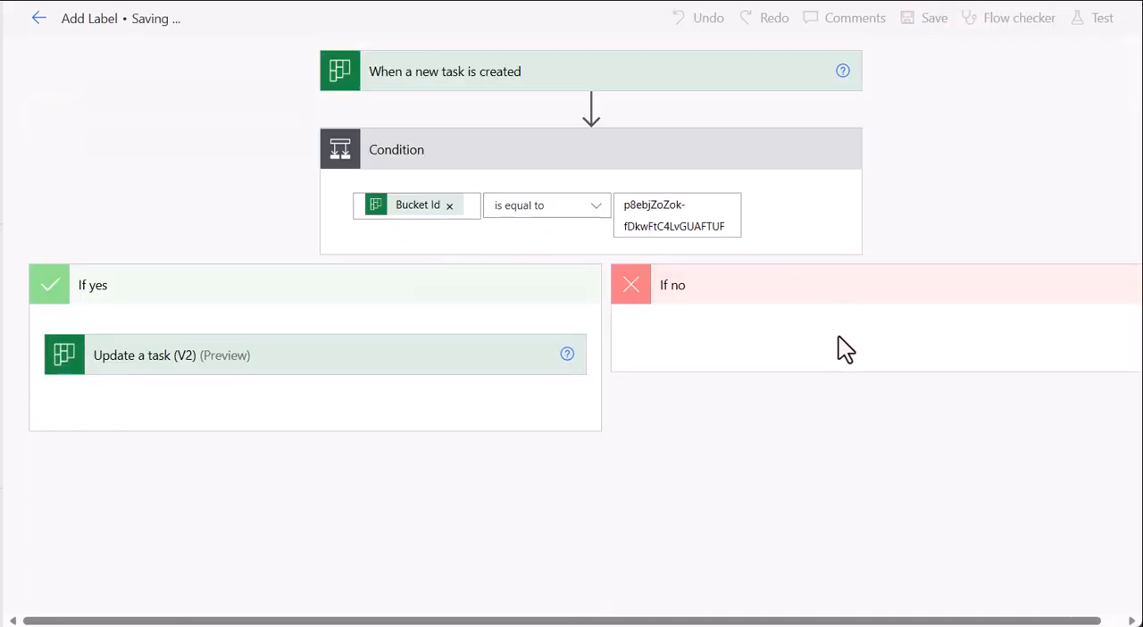
mouse_move(936, 293)
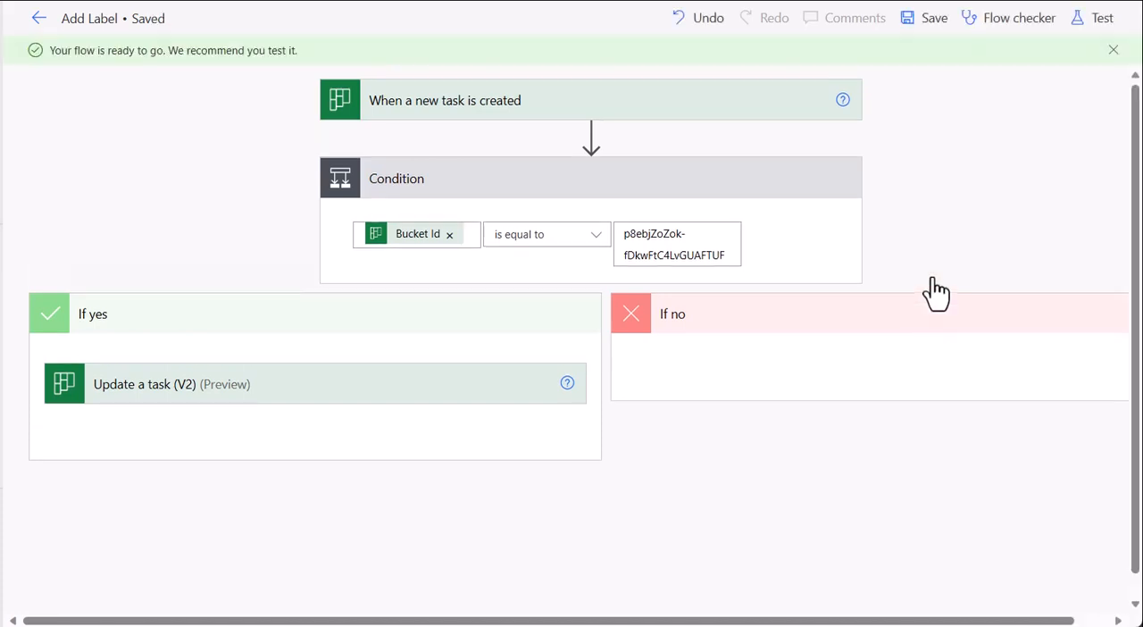
Start a manual test run of the saved Add Label flow, waiting for a new task
left_click(1100, 18)
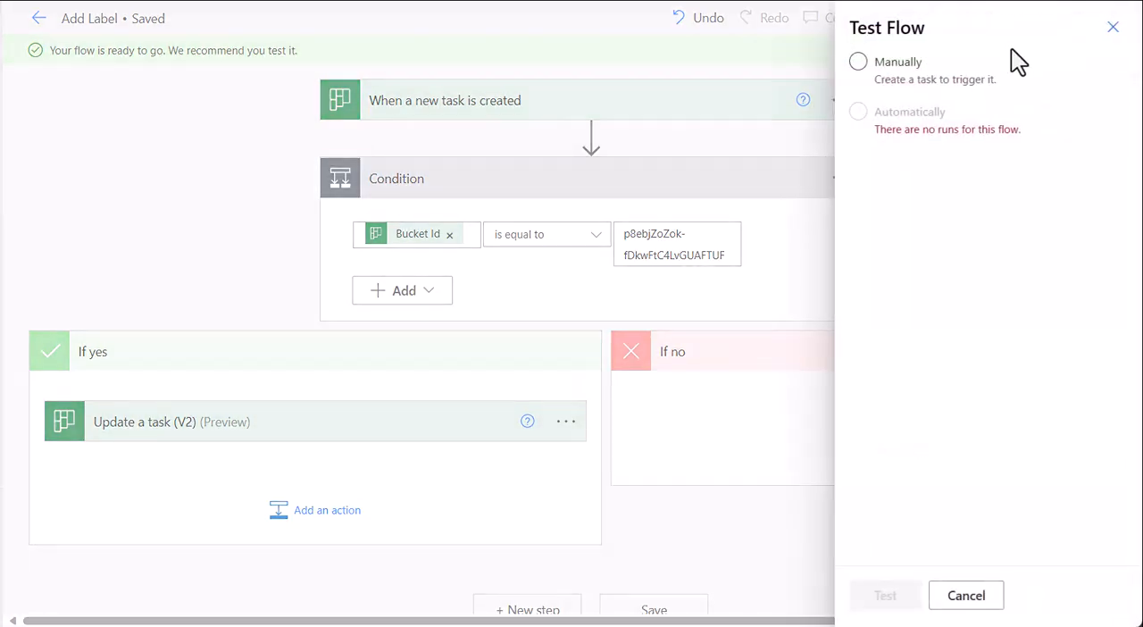
left_click(857, 61)
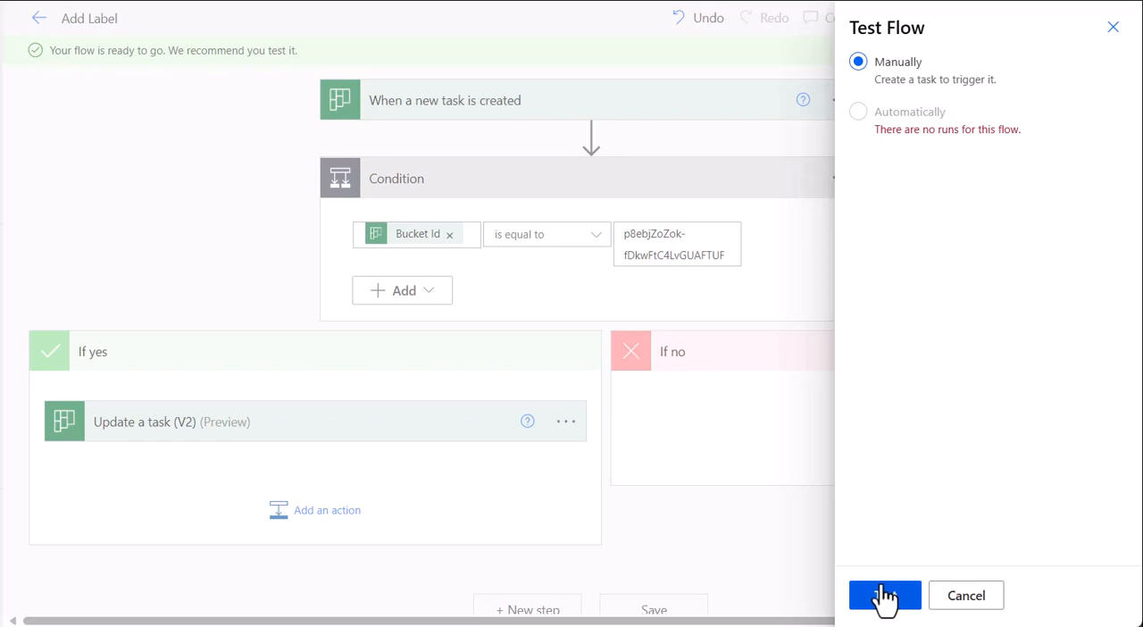
left_click(884, 596)
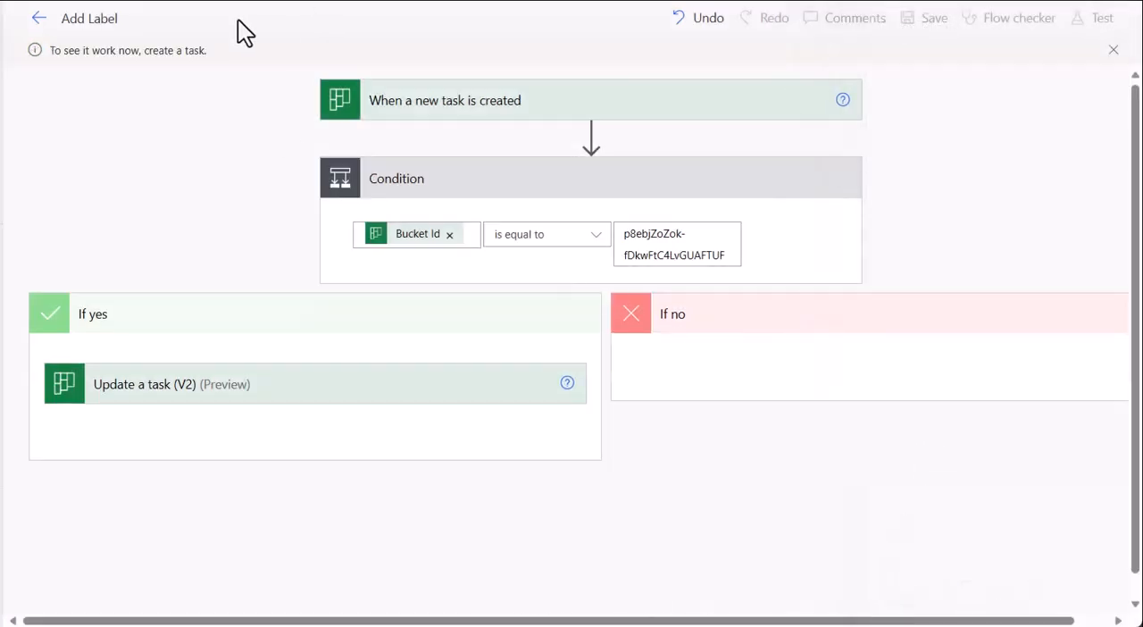
mouse_move(175, 109)
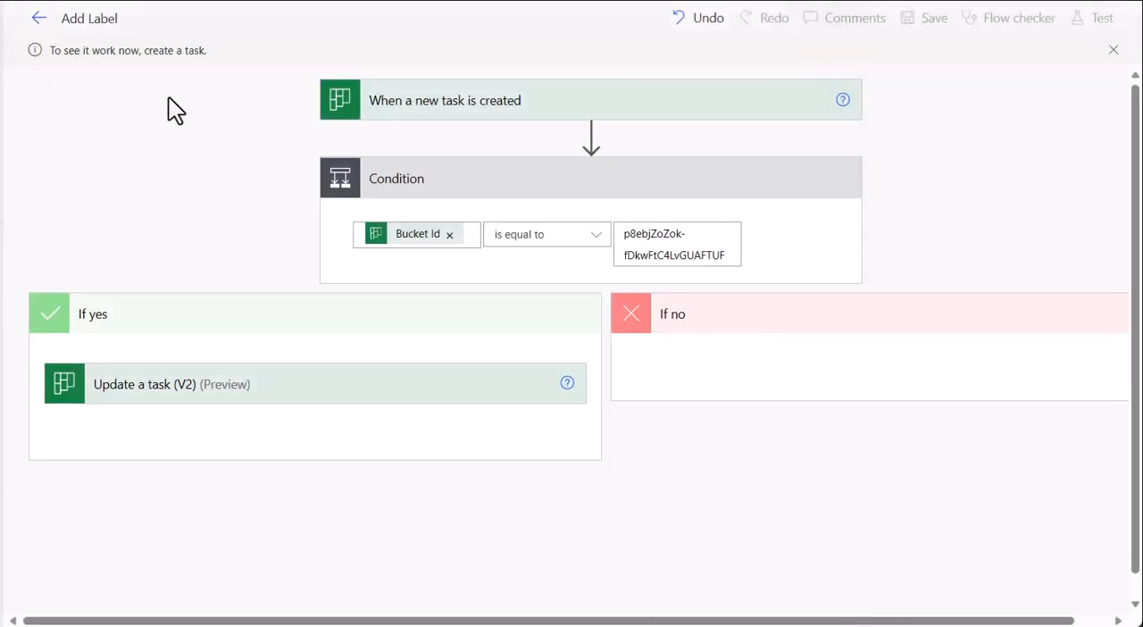
mouse_move(246, 172)
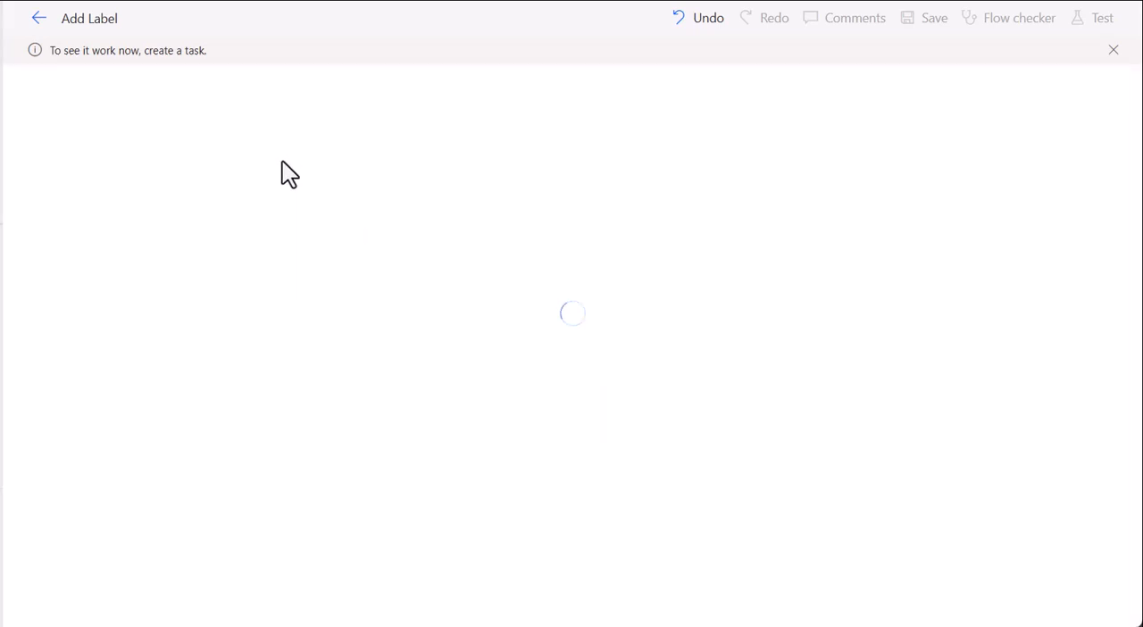
mouse_move(343, 212)
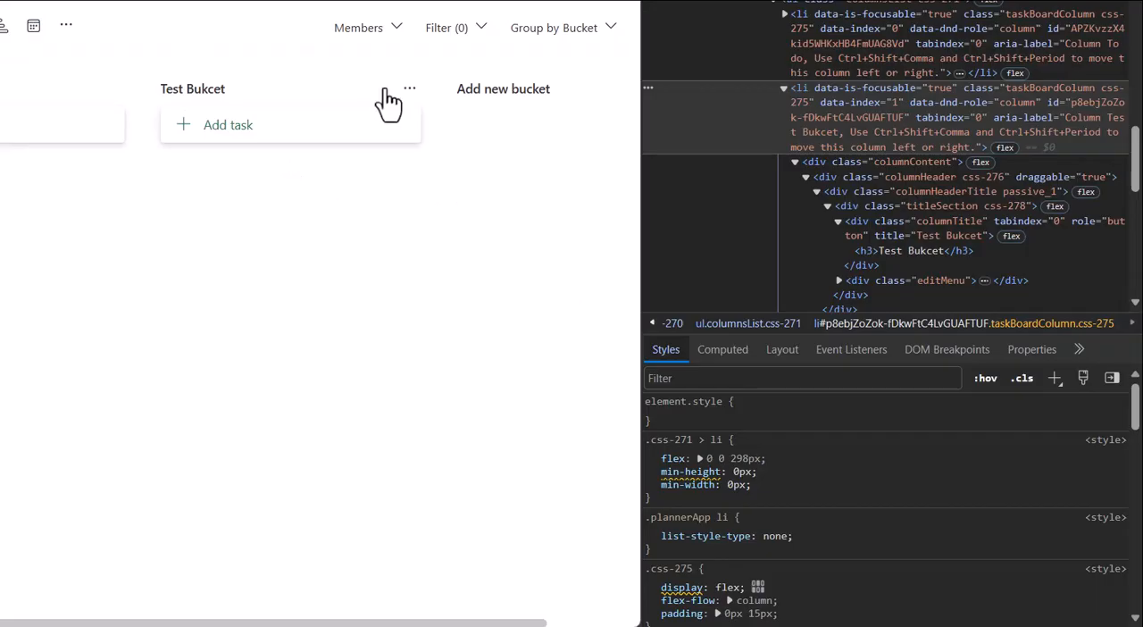
Close DevTools and add a task named 'Test Task 1' to the Test Bukcet bucket
key("F12")
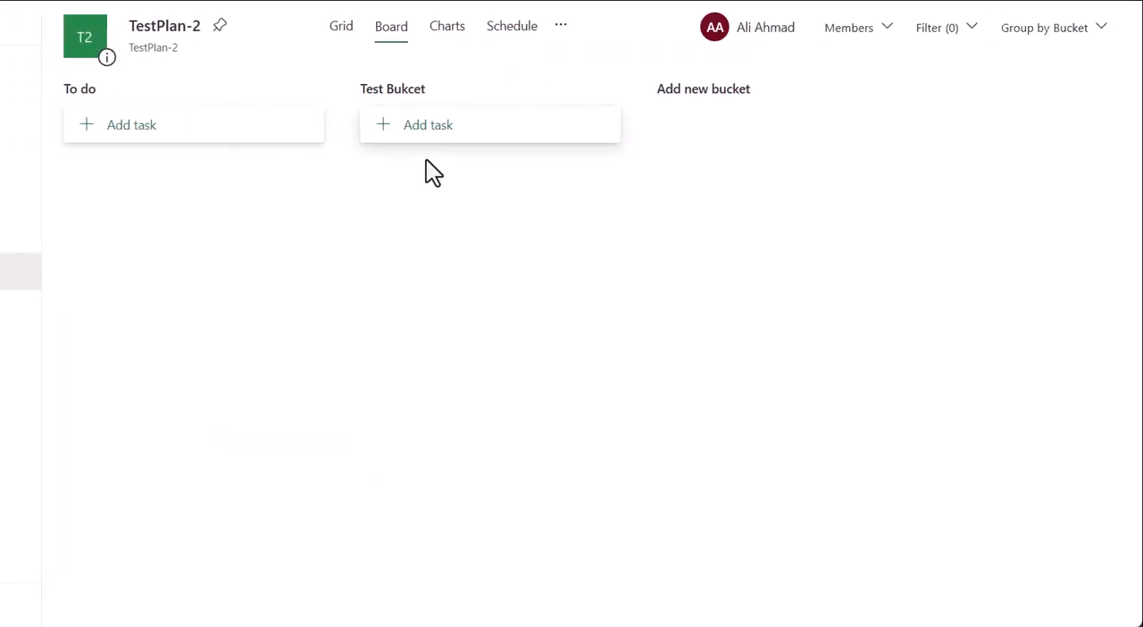
left_click(429, 125)
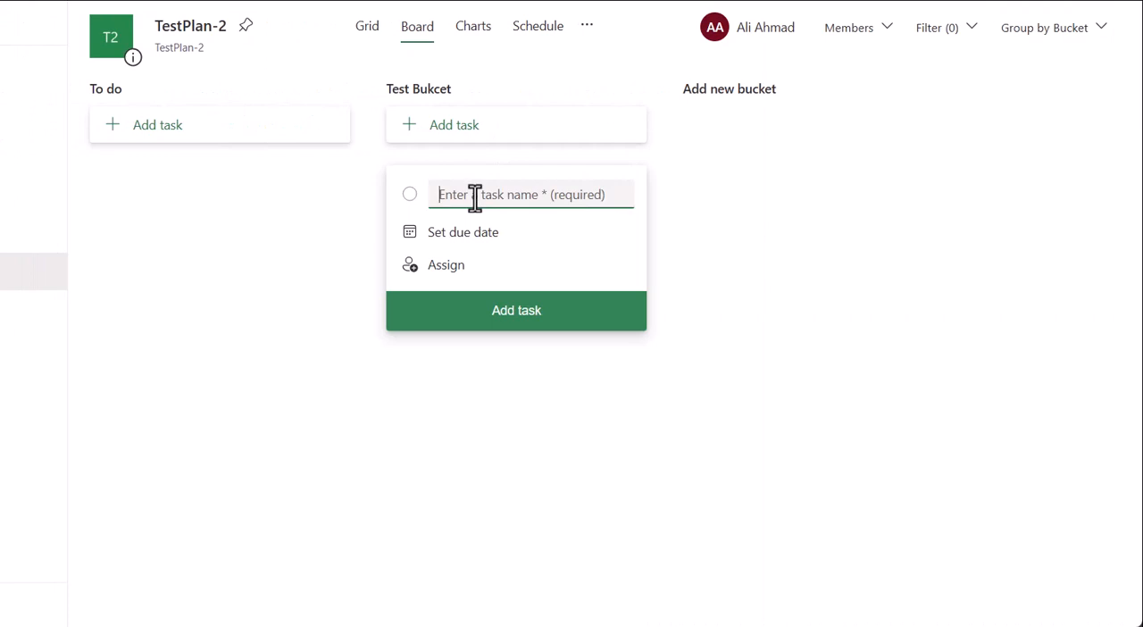
type("Test Task 1")
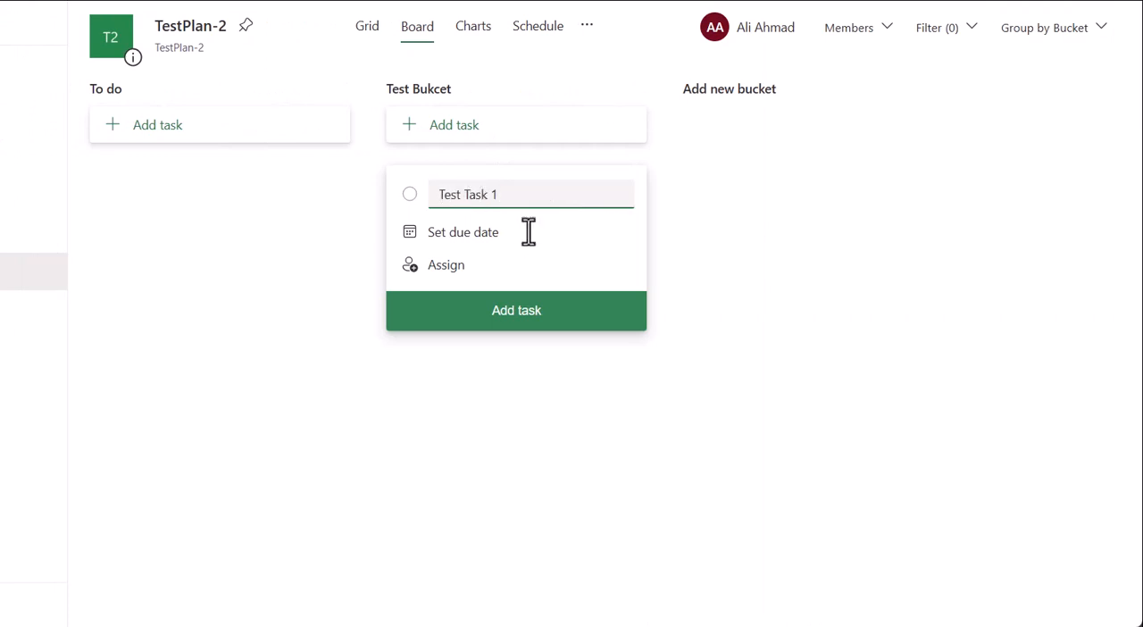
left_click(514, 311)
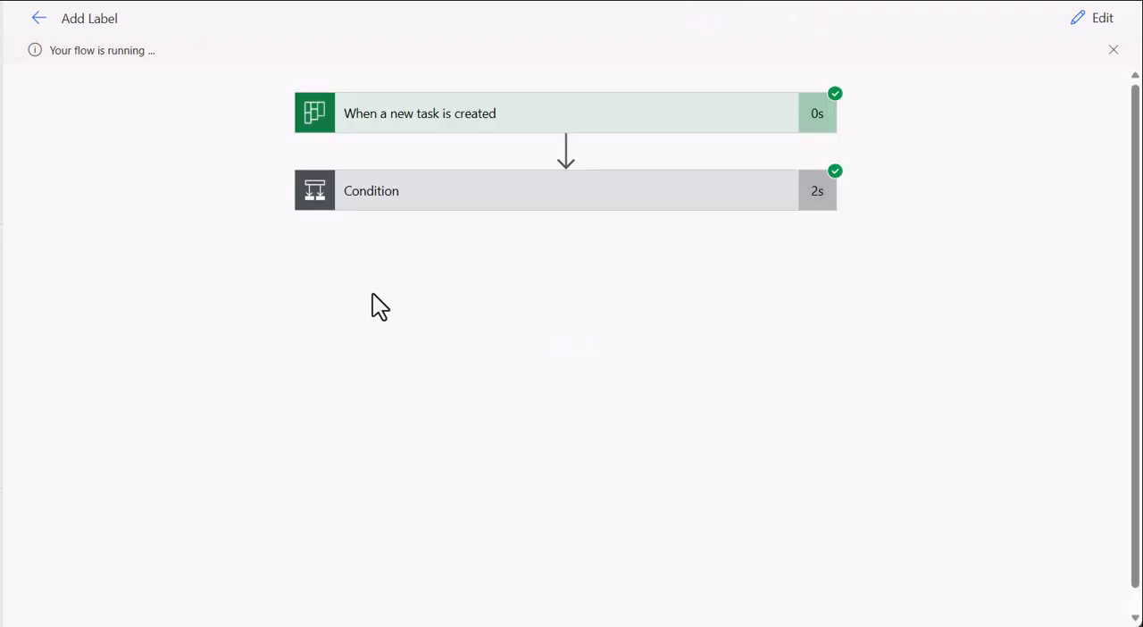
Expand the Condition step in the run details and check its true expression result
left_click(566, 190)
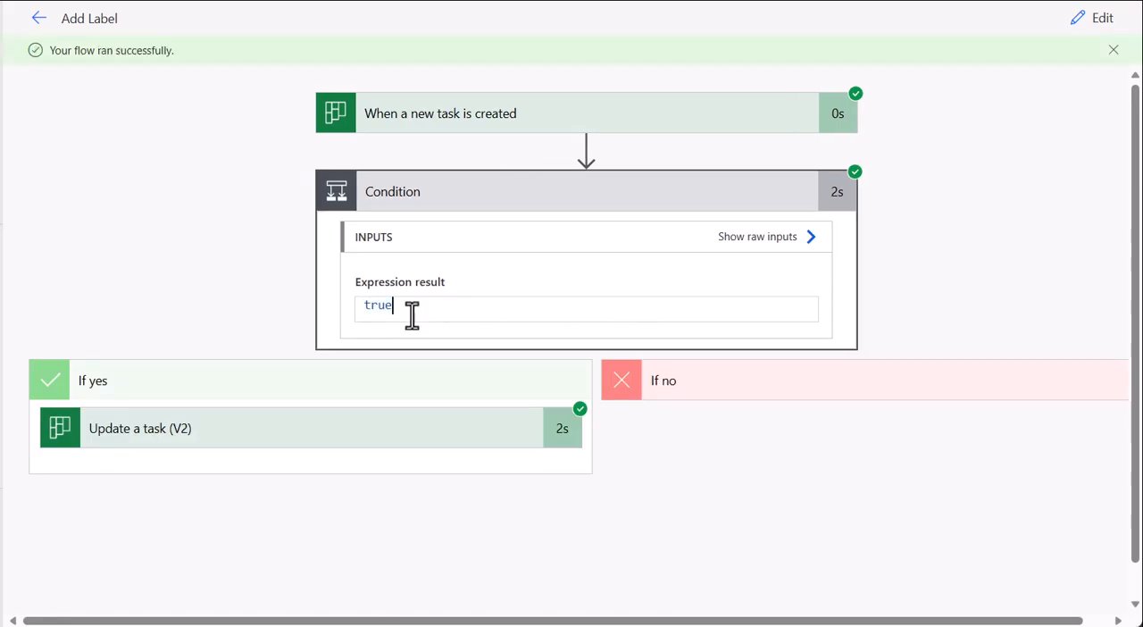
double_click(377, 304)
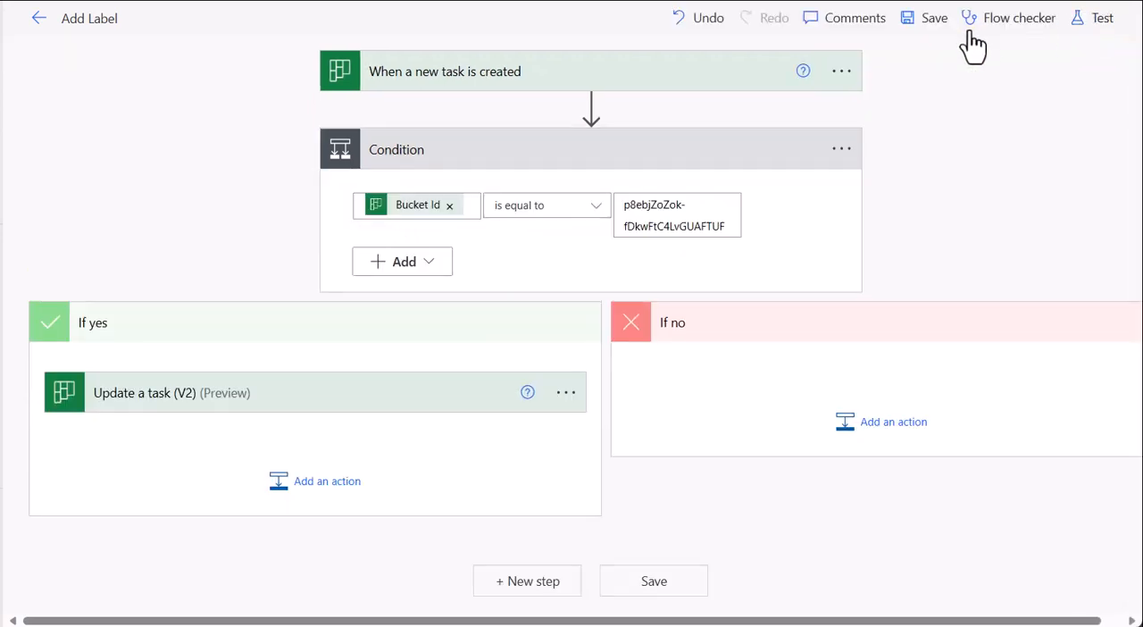
Launch another manual test of the Add Label flow
left_click(1102, 17)
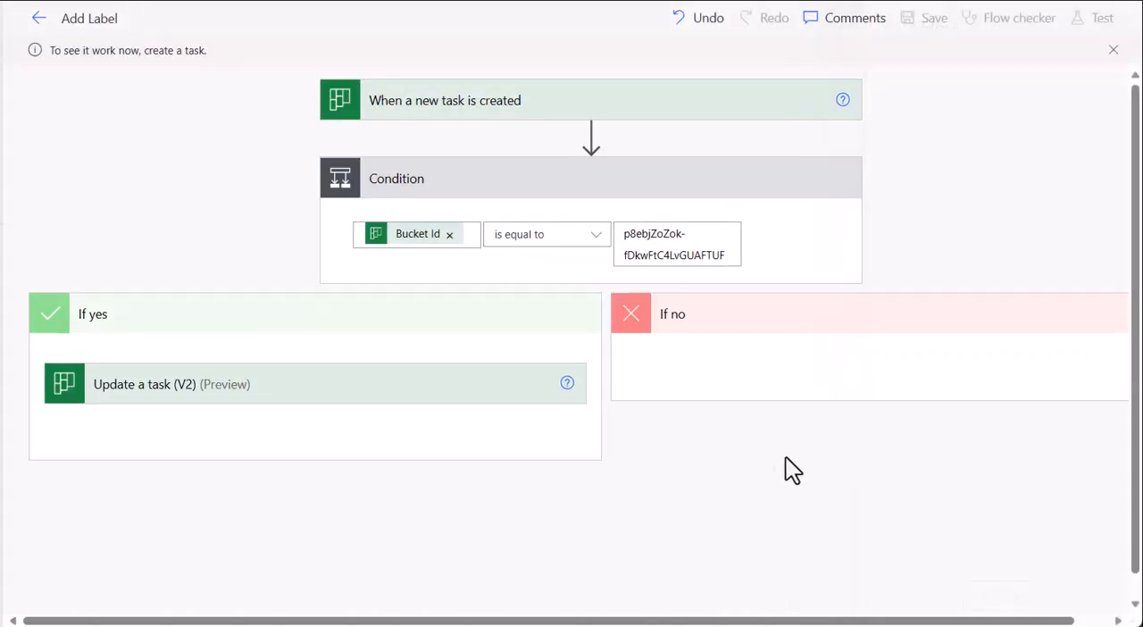
mouse_move(782, 470)
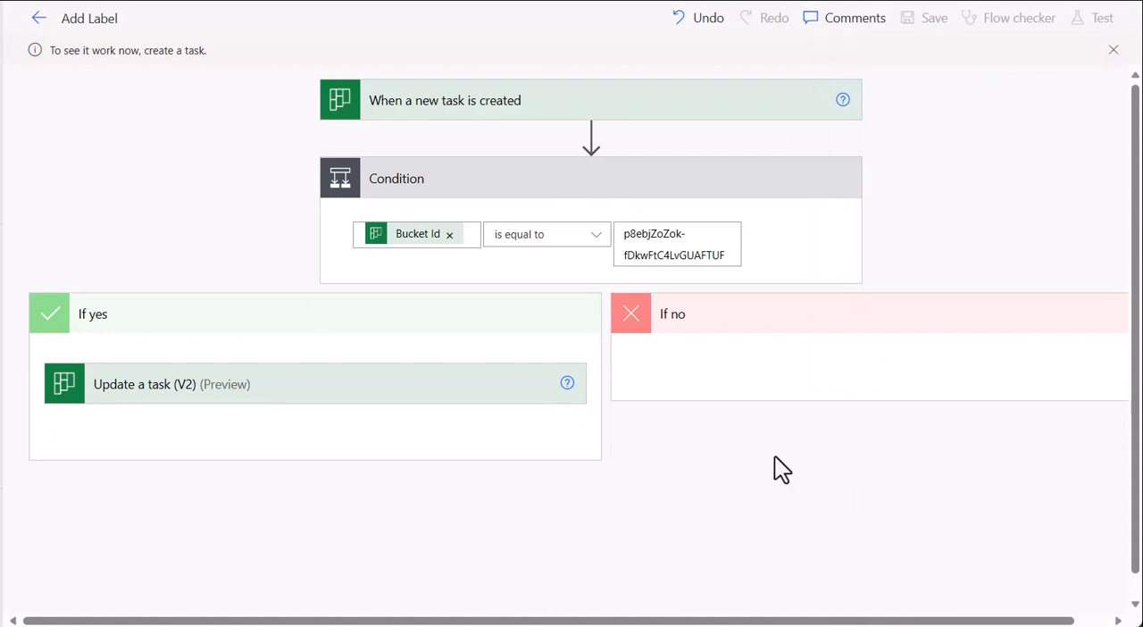
mouse_move(772, 445)
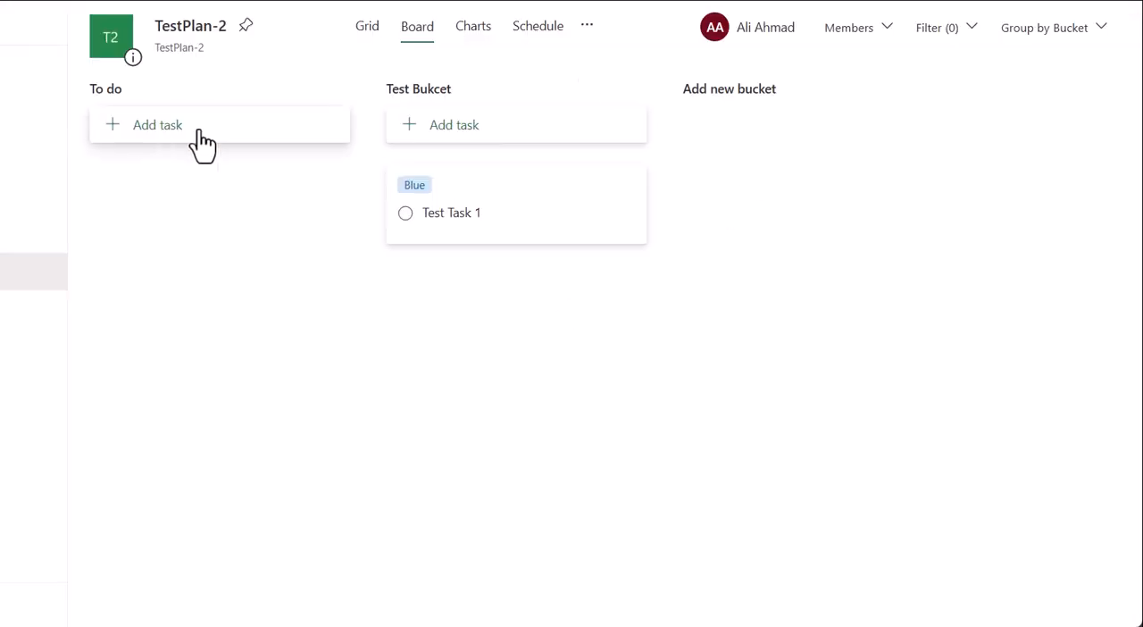
Add a new task named 'Test Task 2' to the To do bucket
left_click(157, 125)
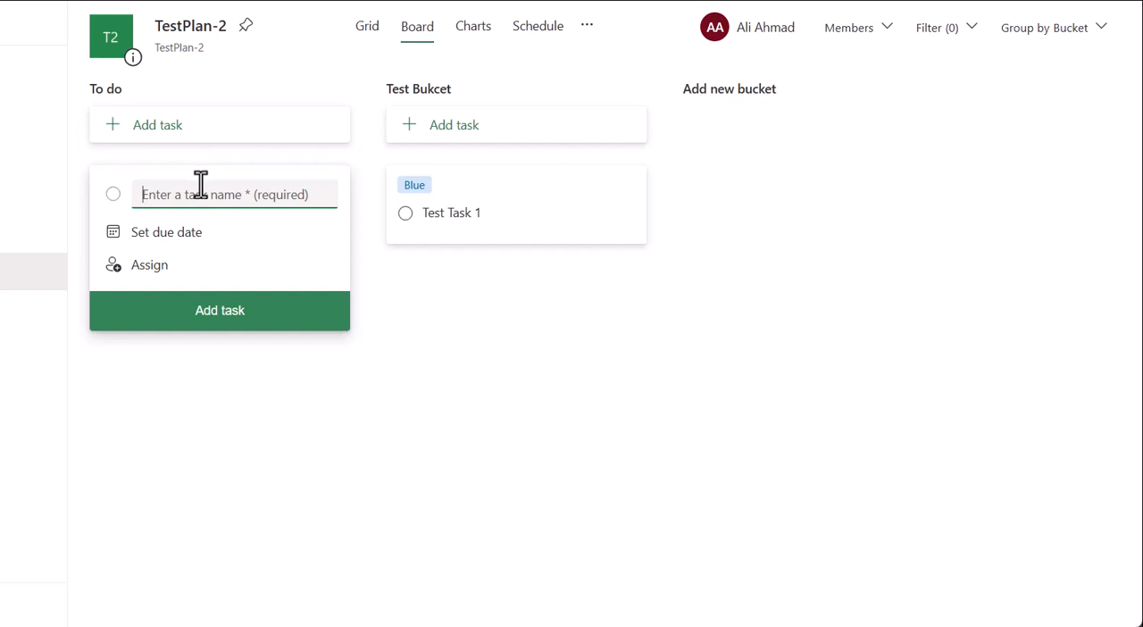
type("Ts")
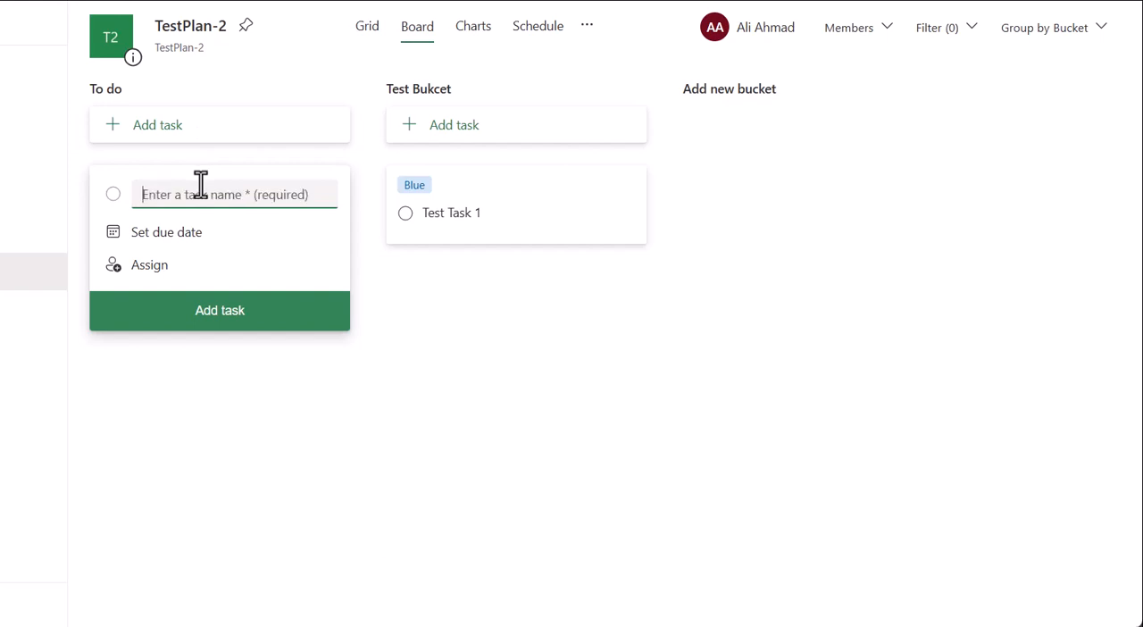
type("Test Task")
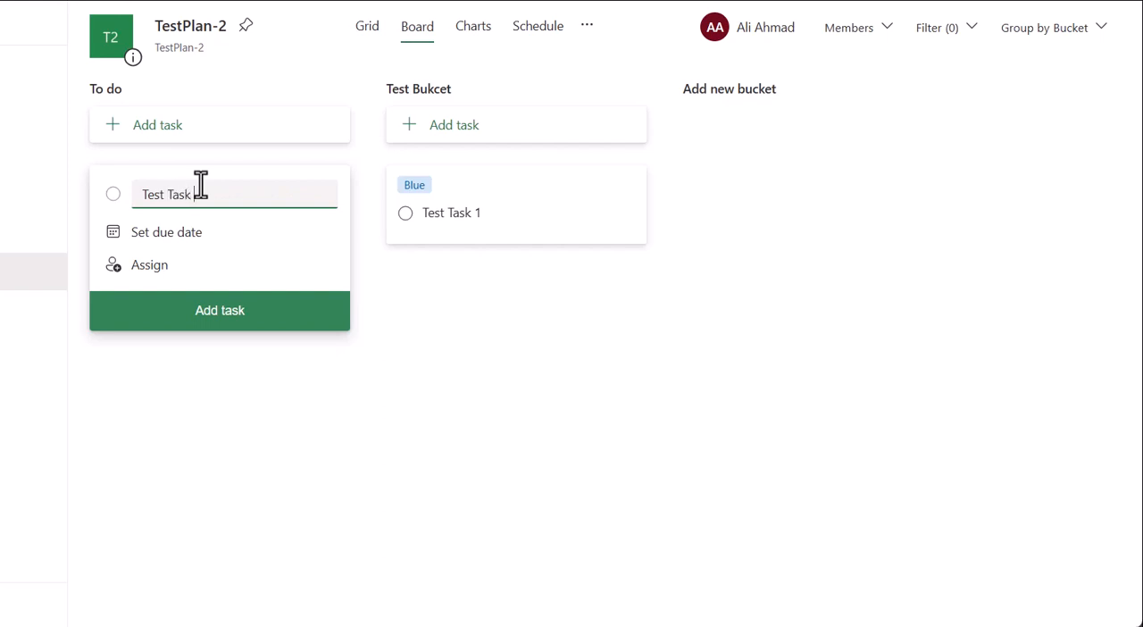
type("2")
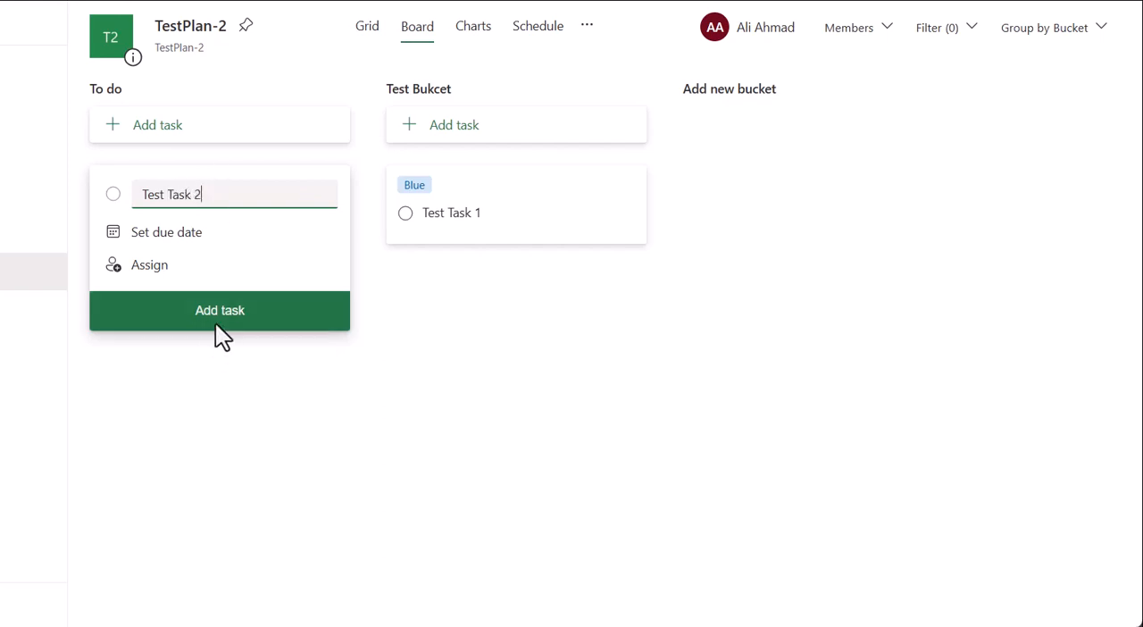
left_click(218, 311)
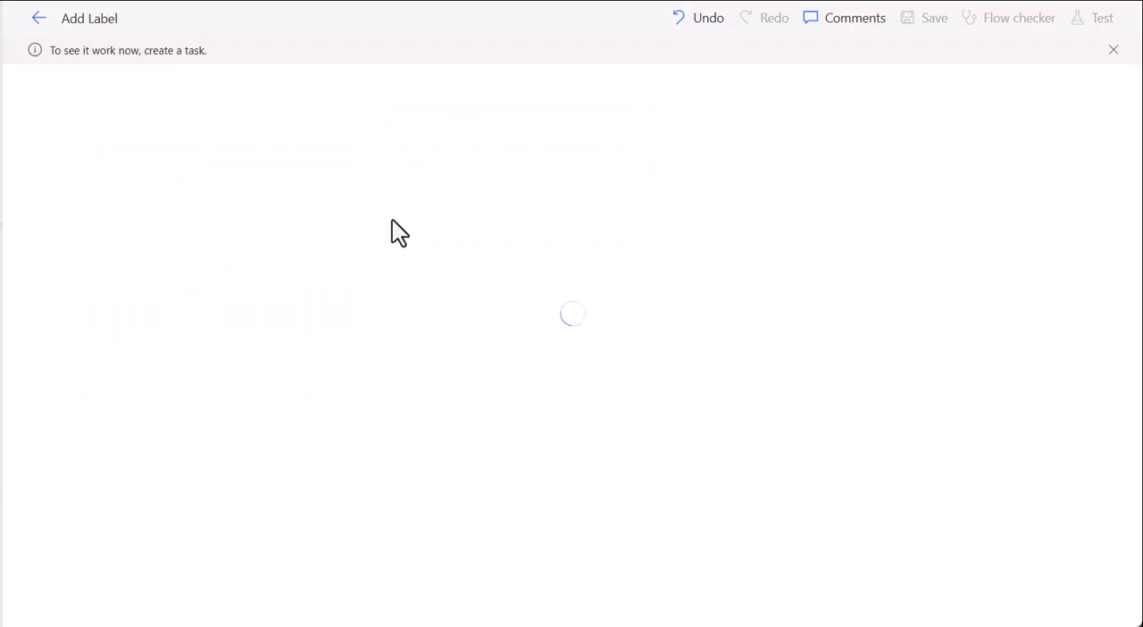
mouse_move(443, 250)
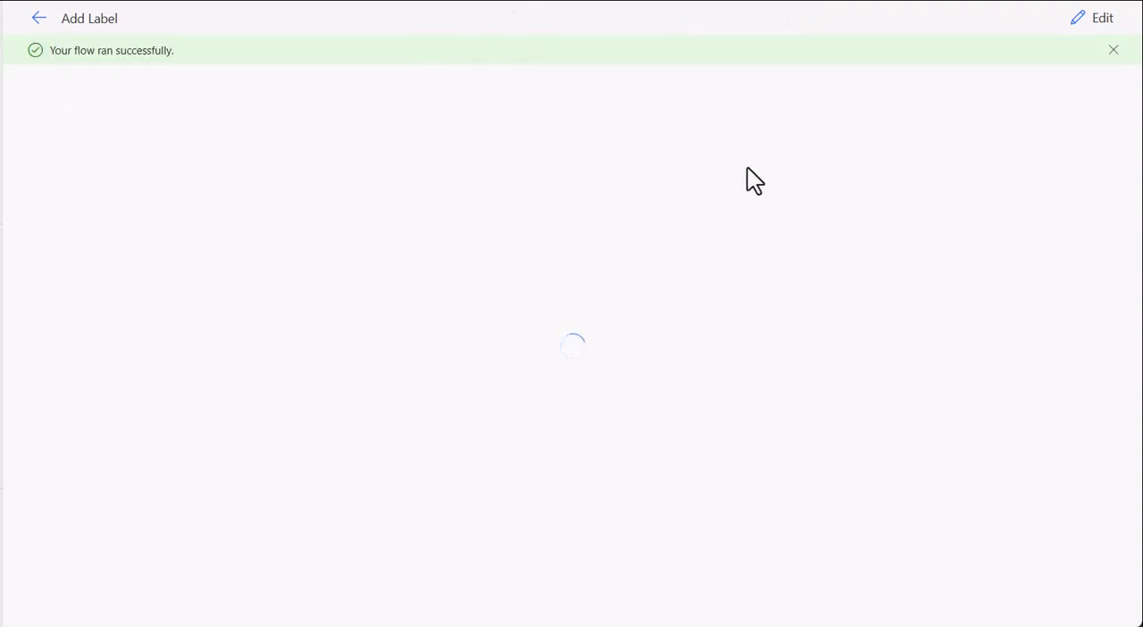
mouse_move(731, 195)
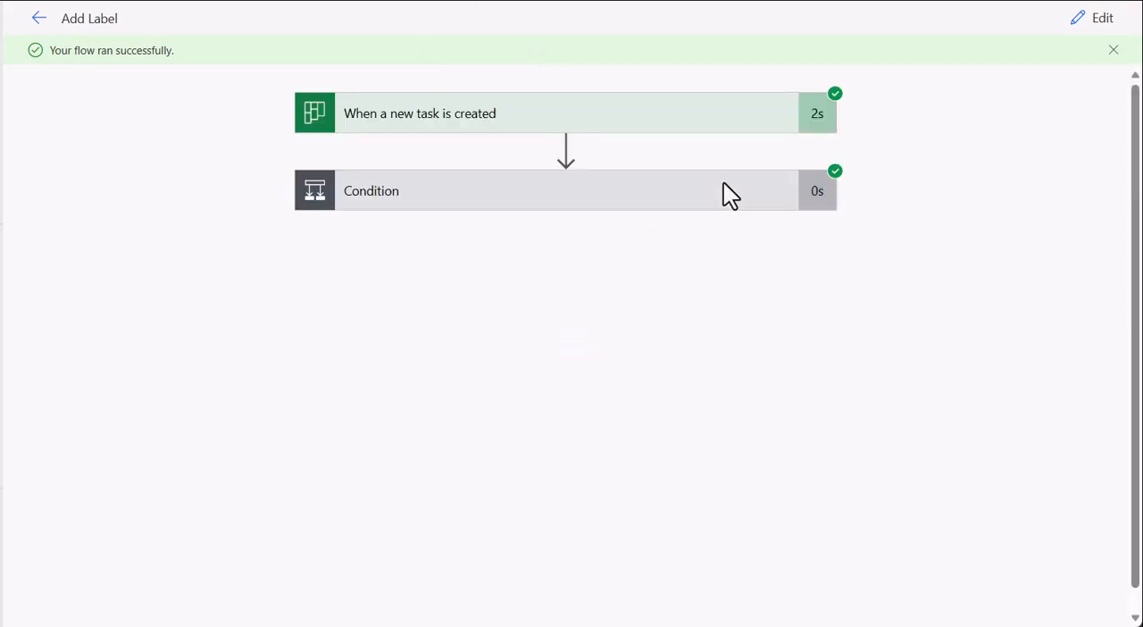
mouse_move(693, 193)
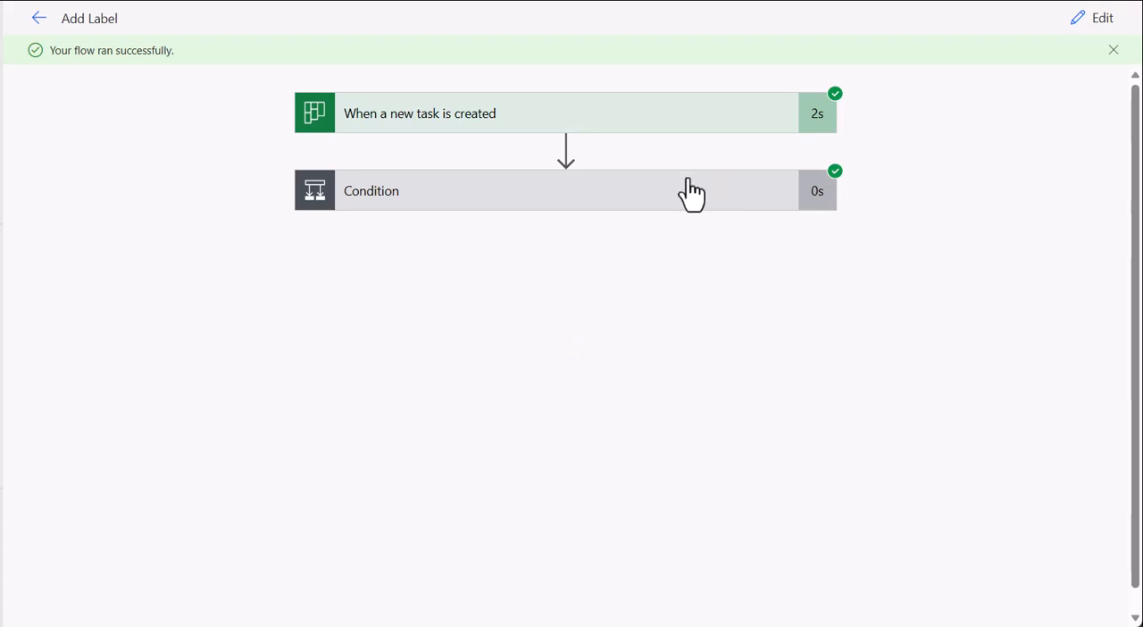
Expand the Condition step and inspect the skipped Update a task (V2) action
left_click(564, 189)
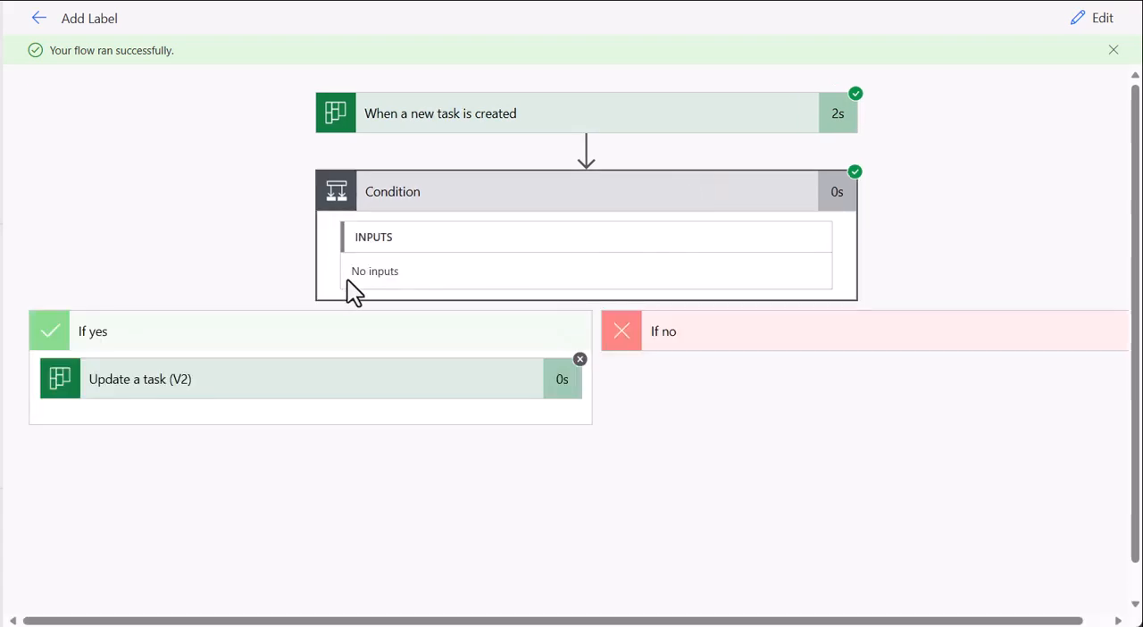
mouse_move(580, 375)
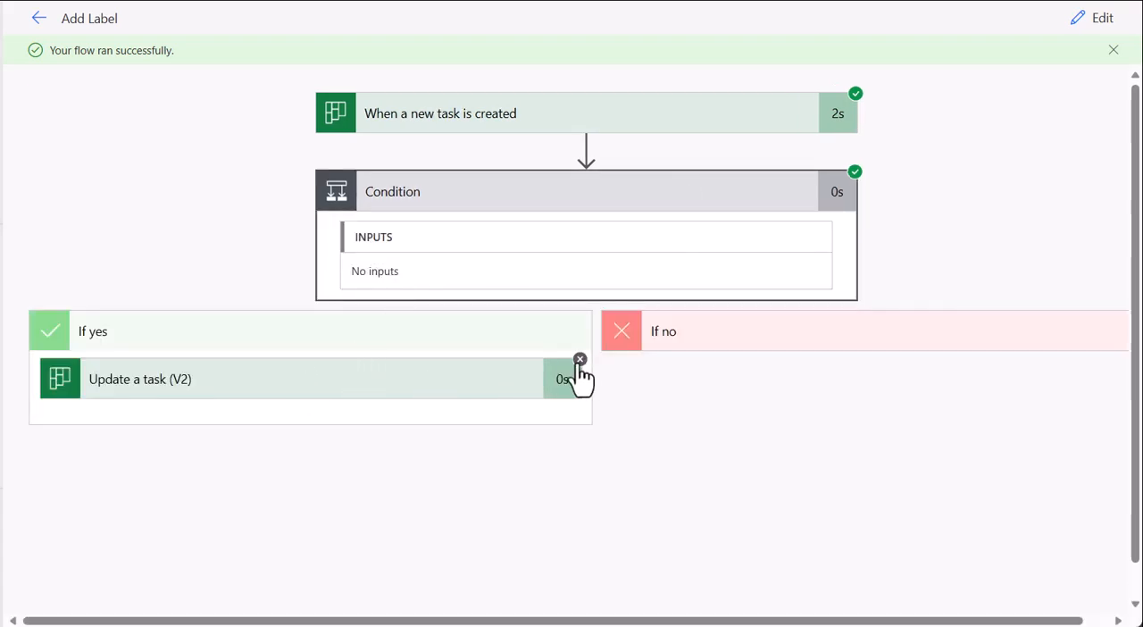
left_click(312, 378)
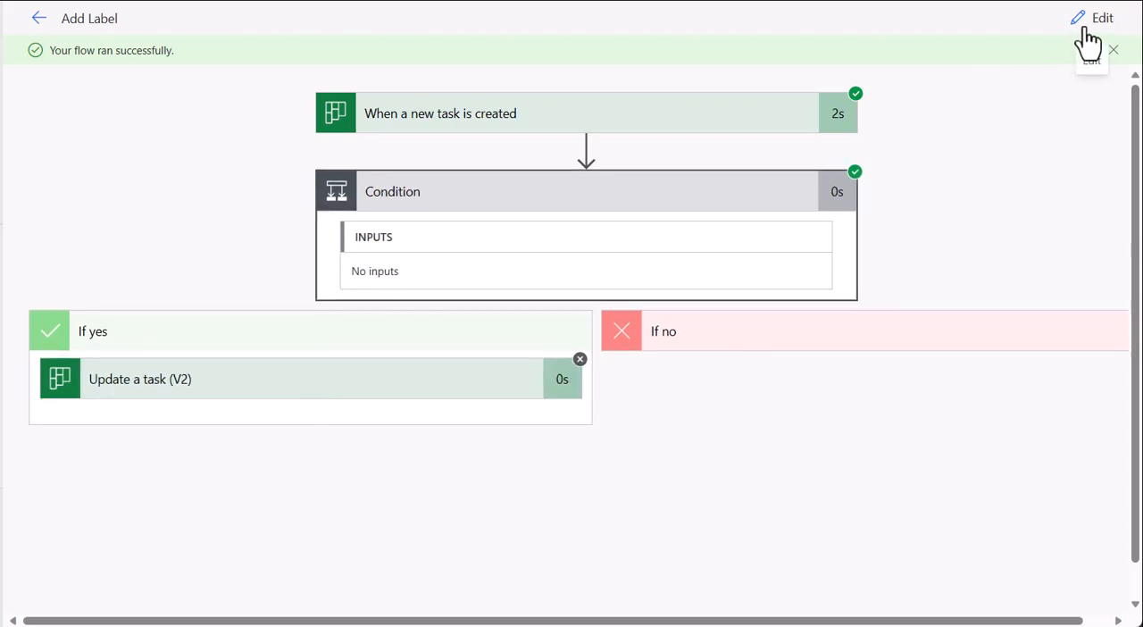
mouse_move(775, 216)
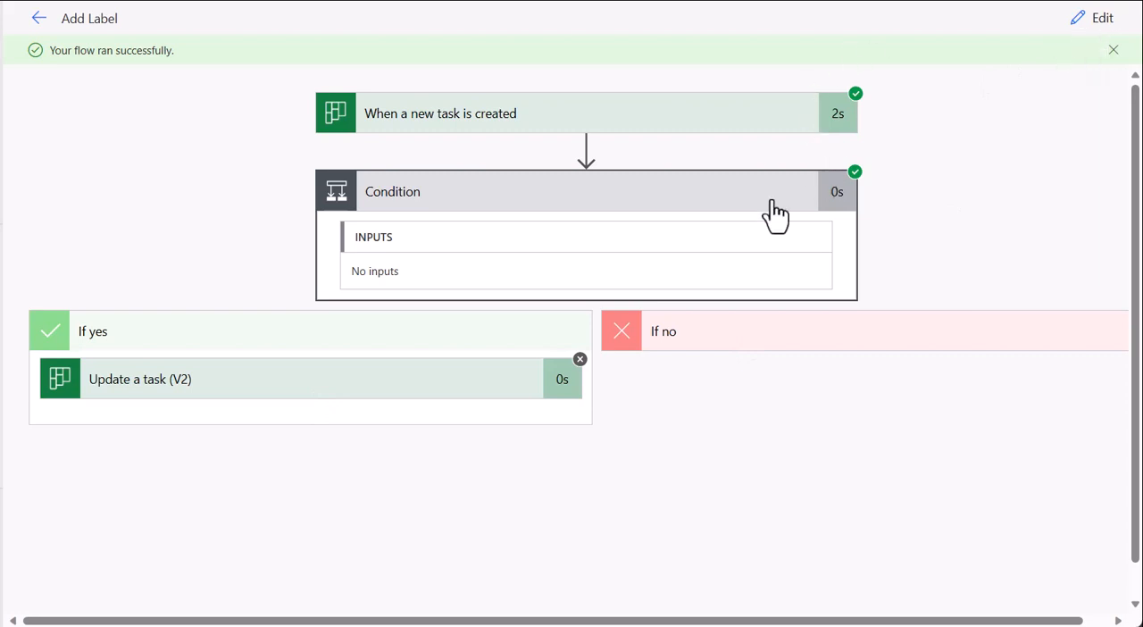
mouse_move(1097, 34)
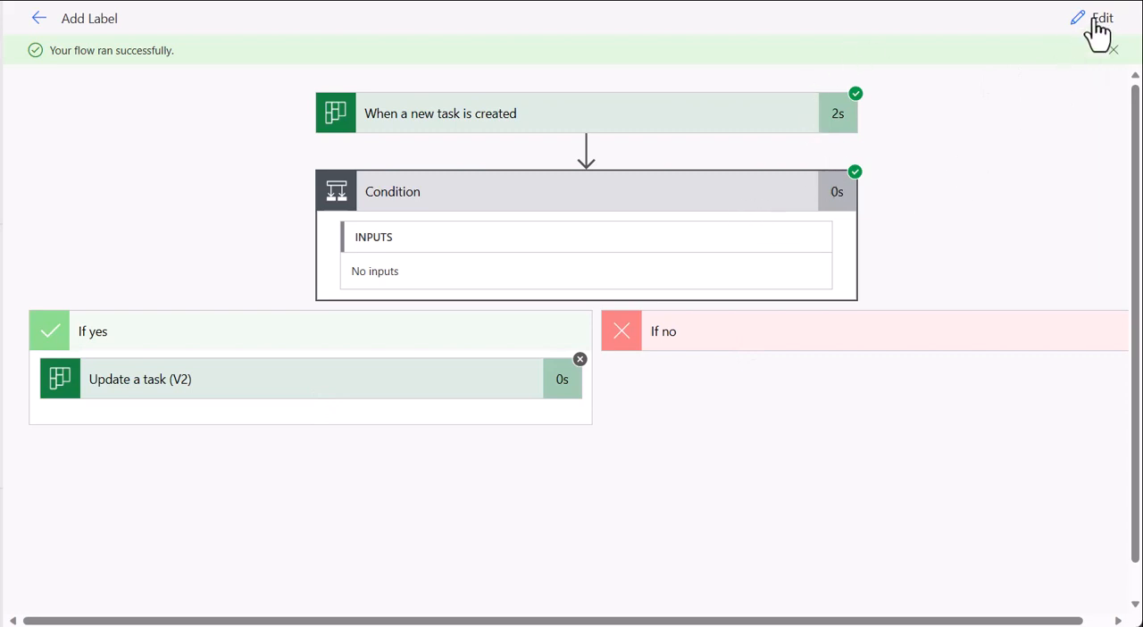
Return the flow to edit mode and verify Update a task (V2) sets Blue to Yes
left_click(1102, 18)
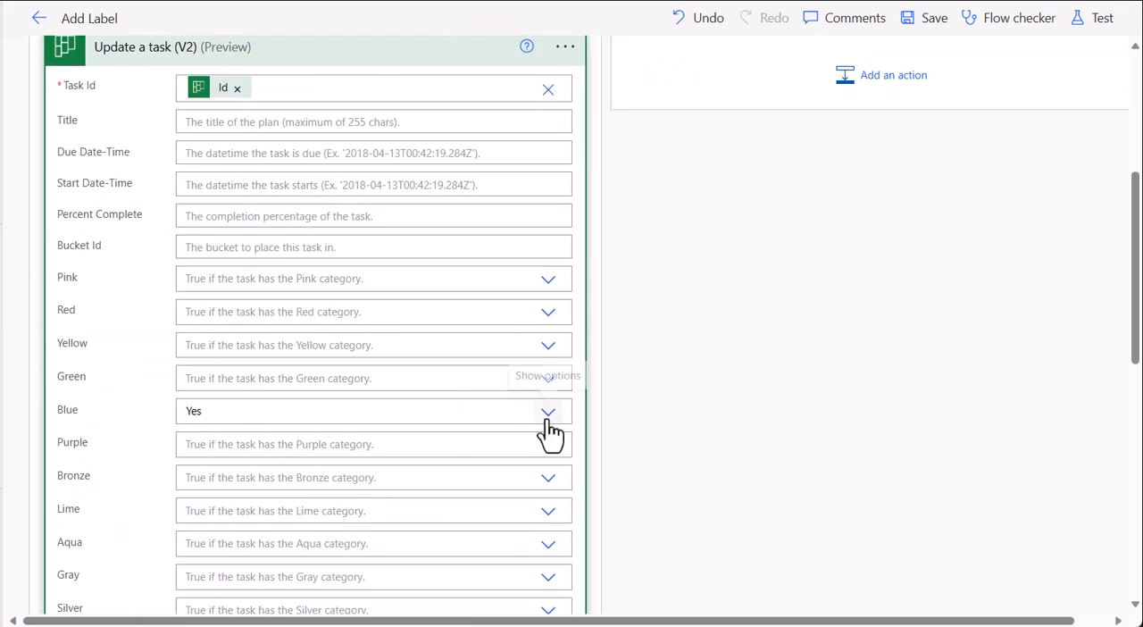
left_click(549, 411)
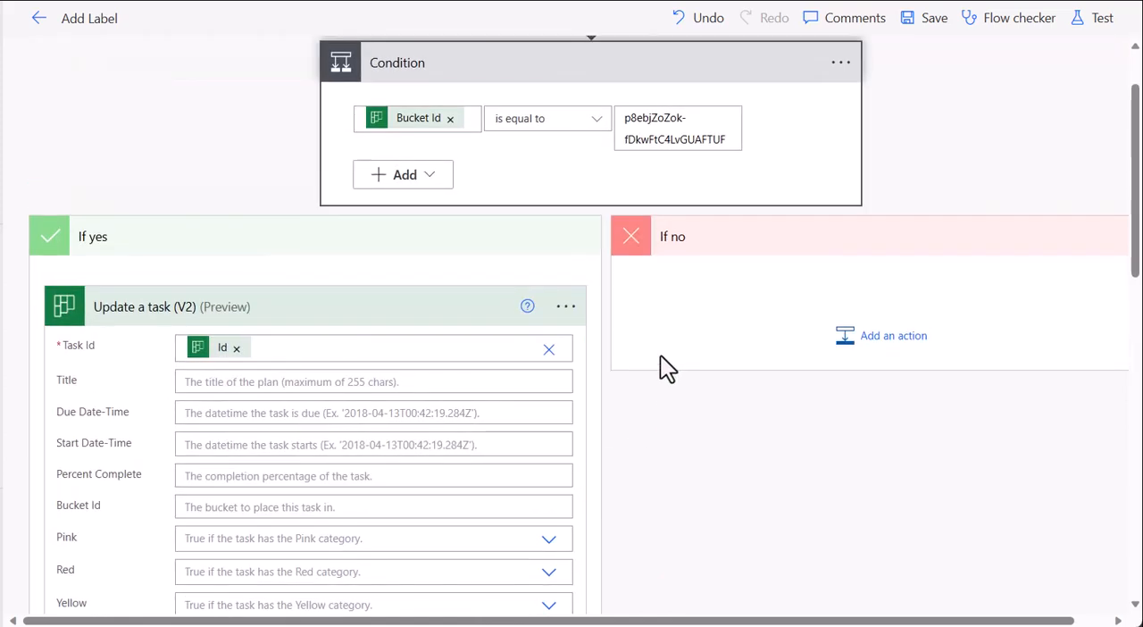
scroll("up", 3)
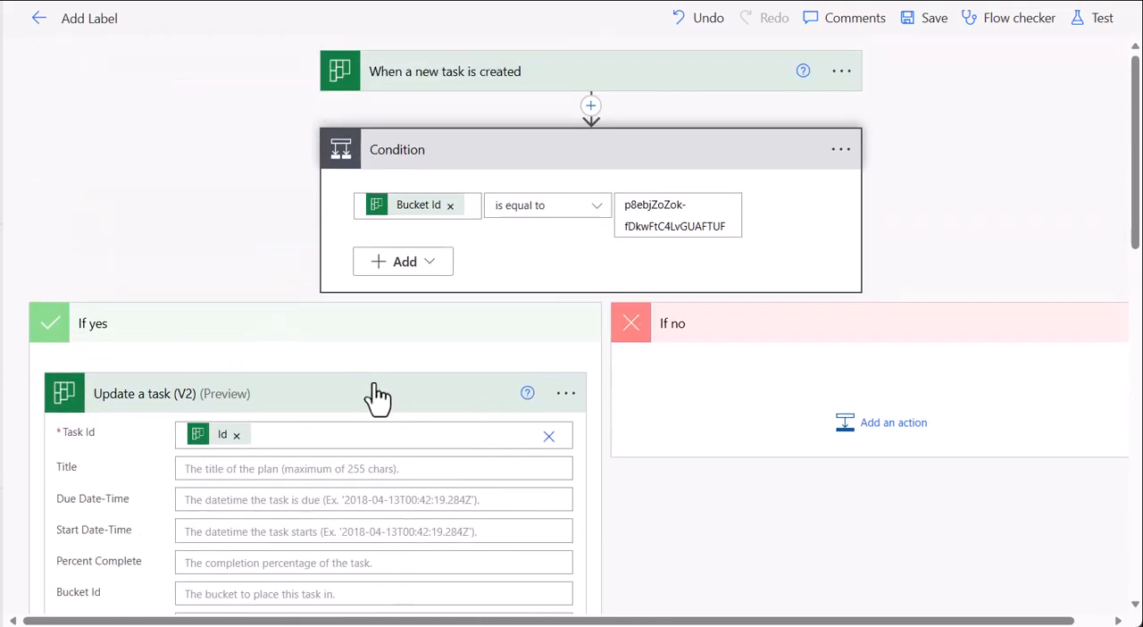
left_click(172, 393)
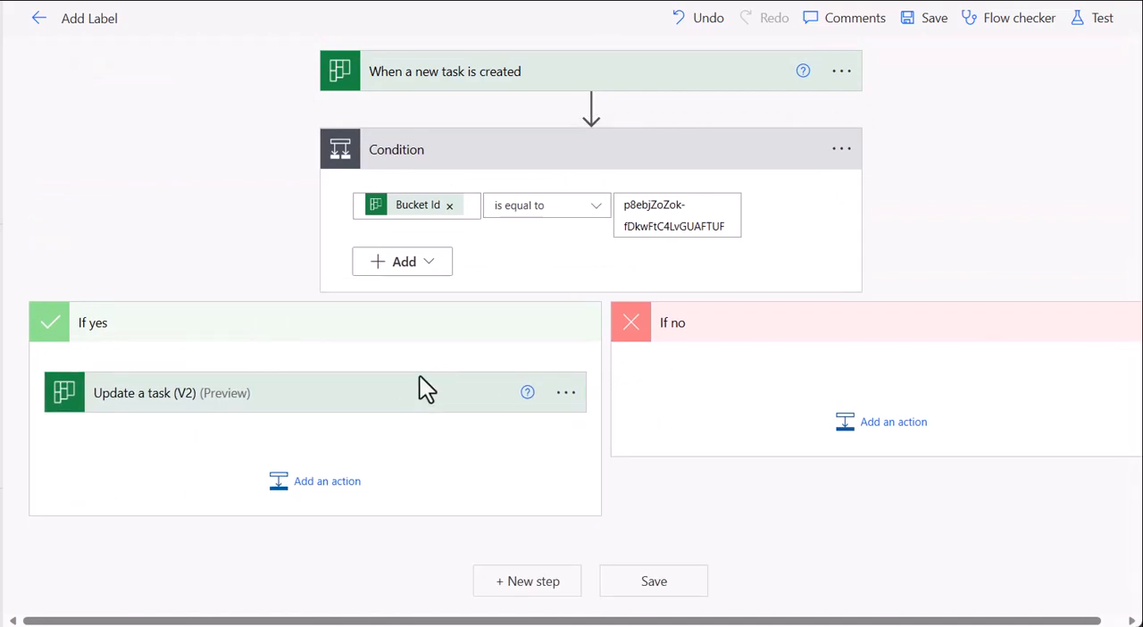